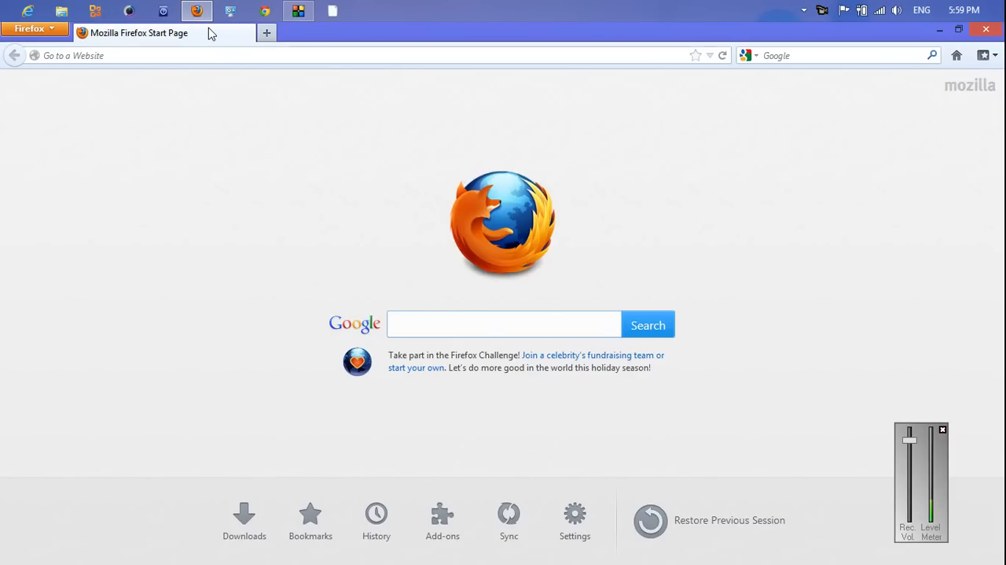
mouse_move(216, 33)
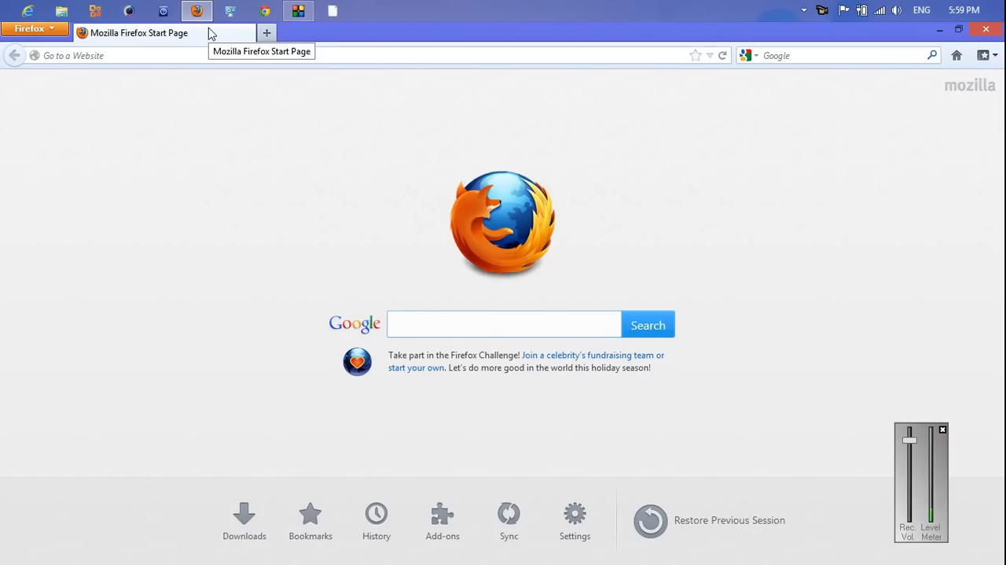
mouse_move(242, 73)
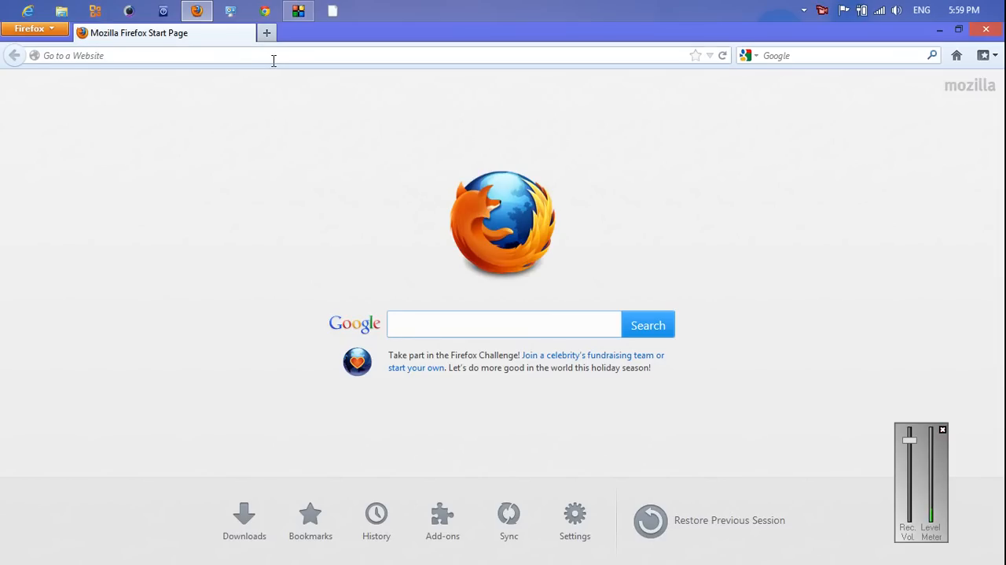
- Search 'sfml download', get the SFML 1.6 windows-vc2008 zip, and close Firefox
click(503, 324)
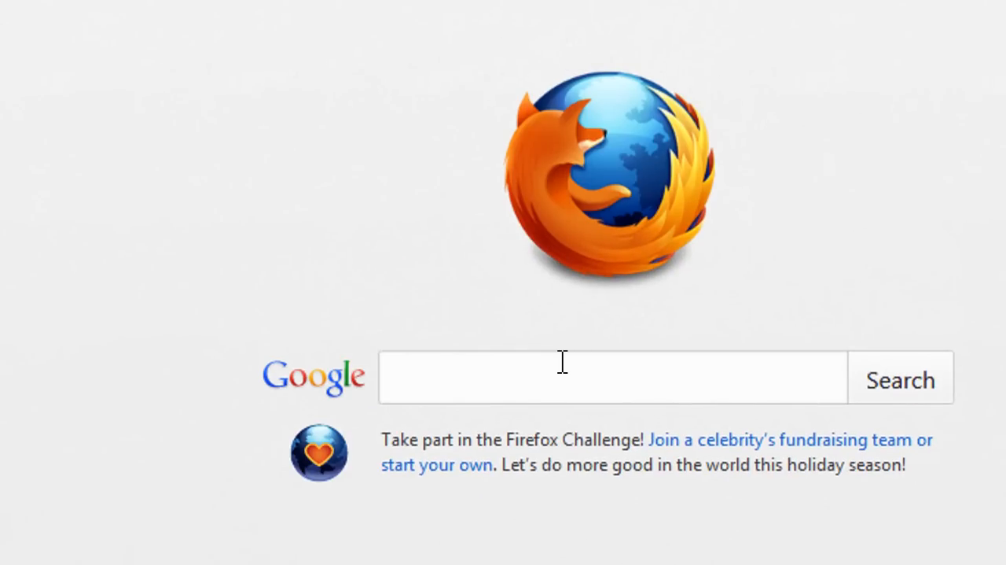
text(sfml download)
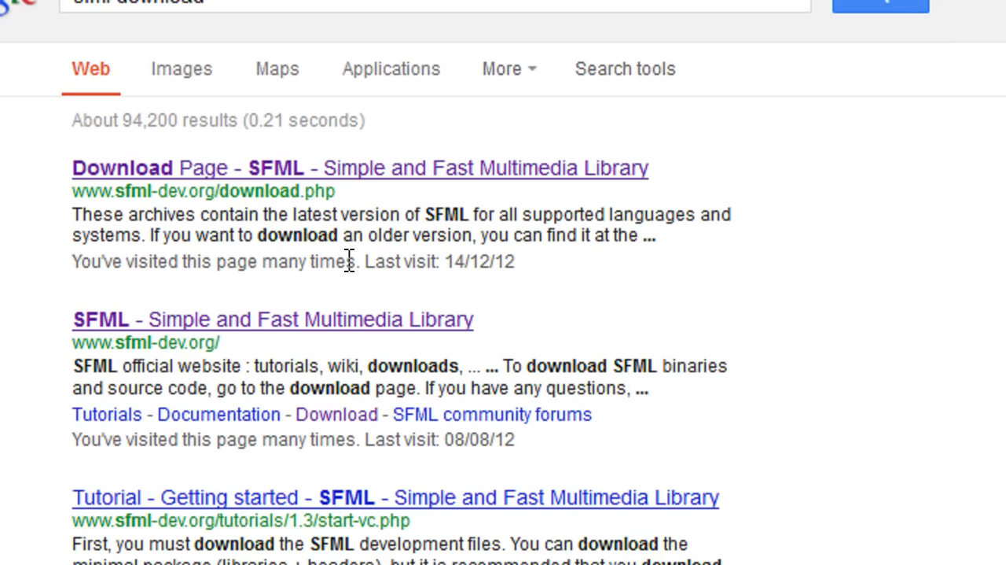
click(122, 167)
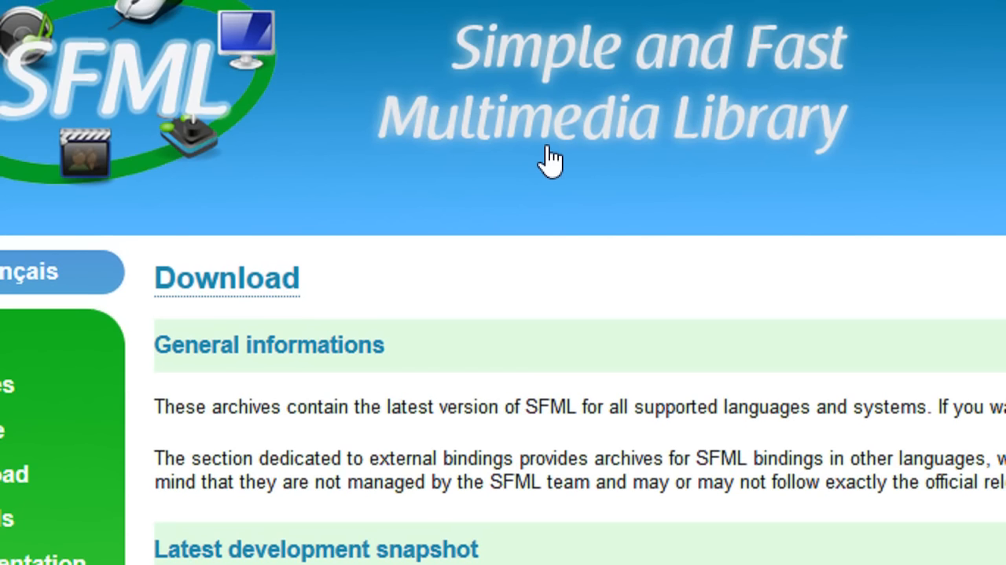
scroll(down, 3)
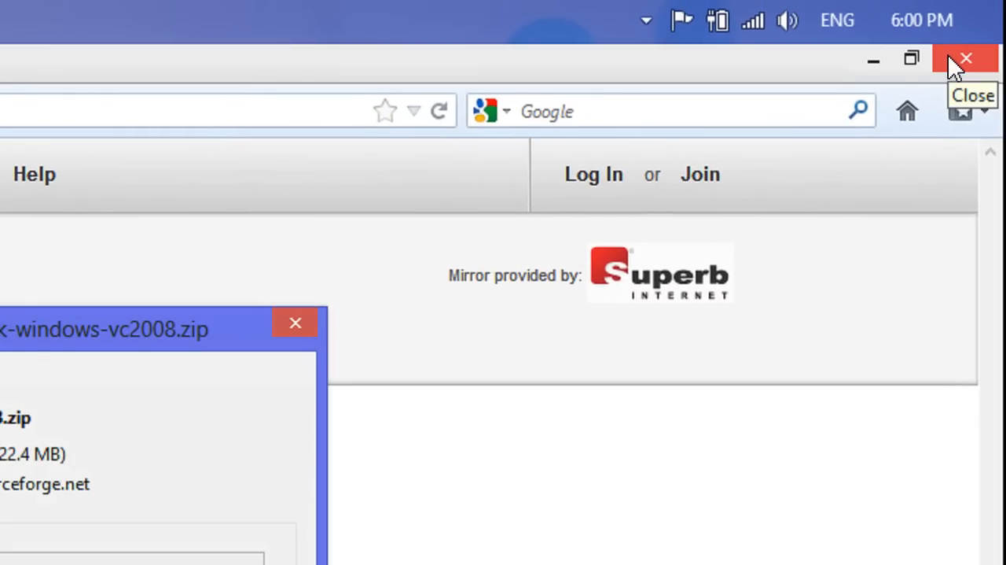
click(968, 58)
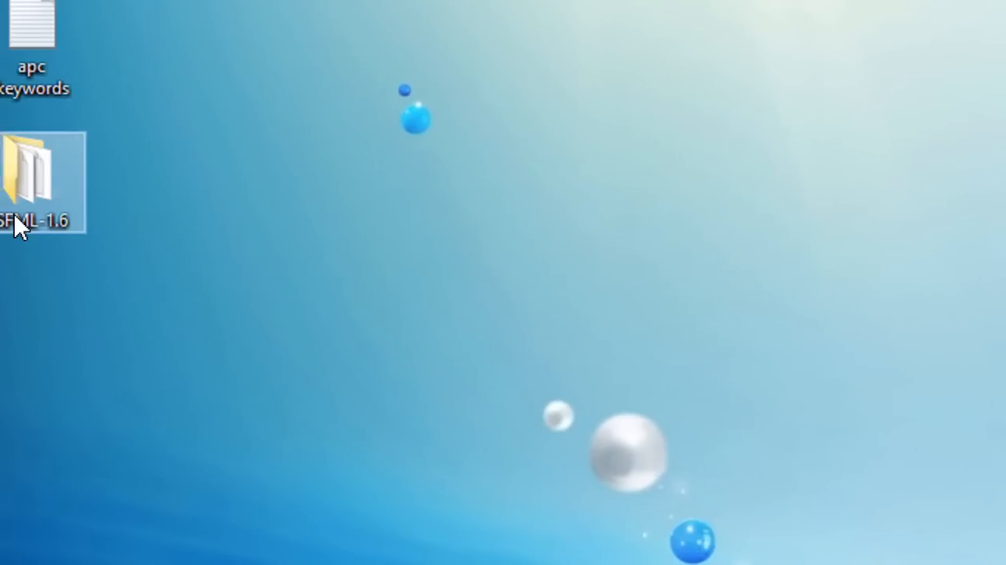
- Copy the include and lib folders from SFML-1.6 to the desktop, then close that window
double_click(36, 169)
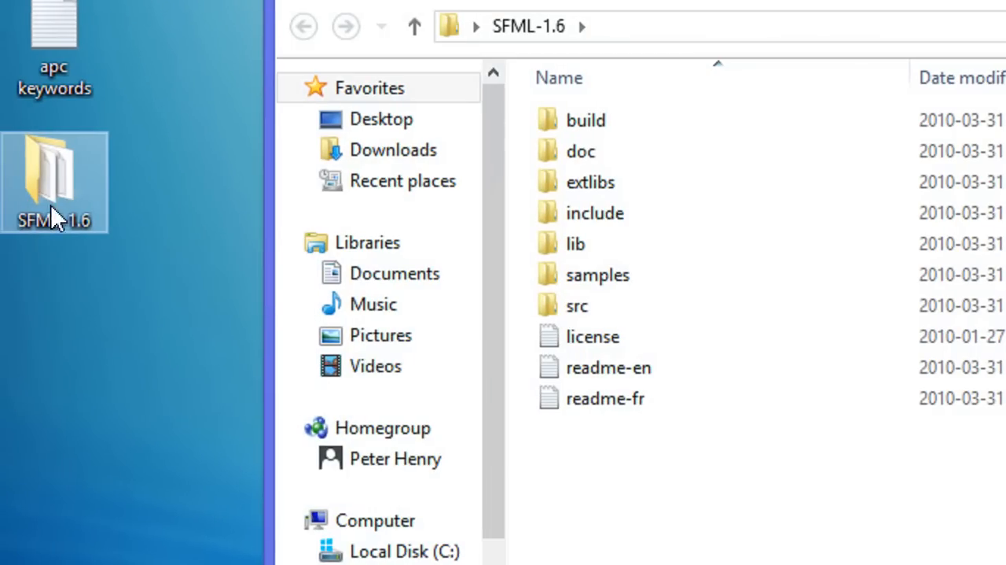
scroll(down, 3)
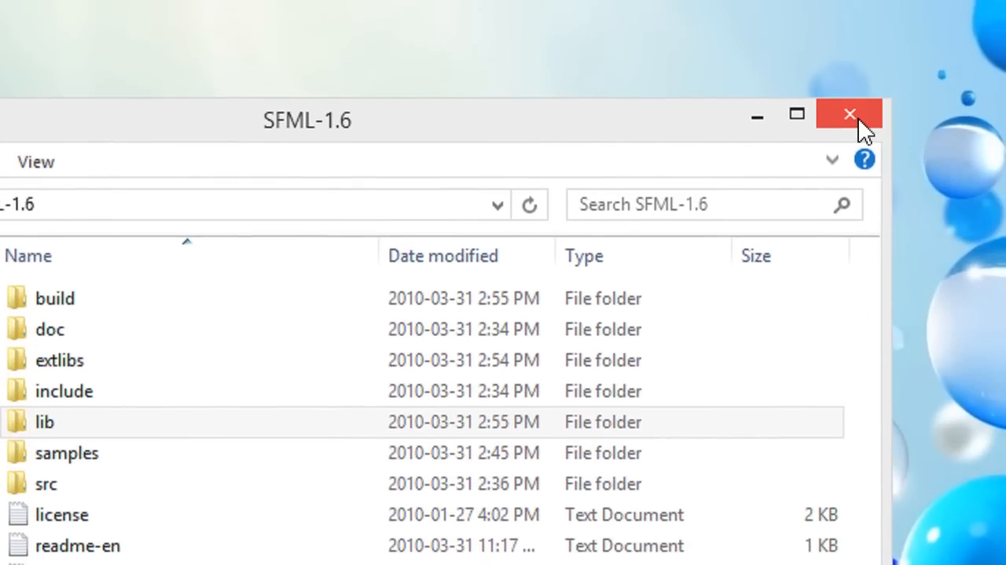
click(849, 114)
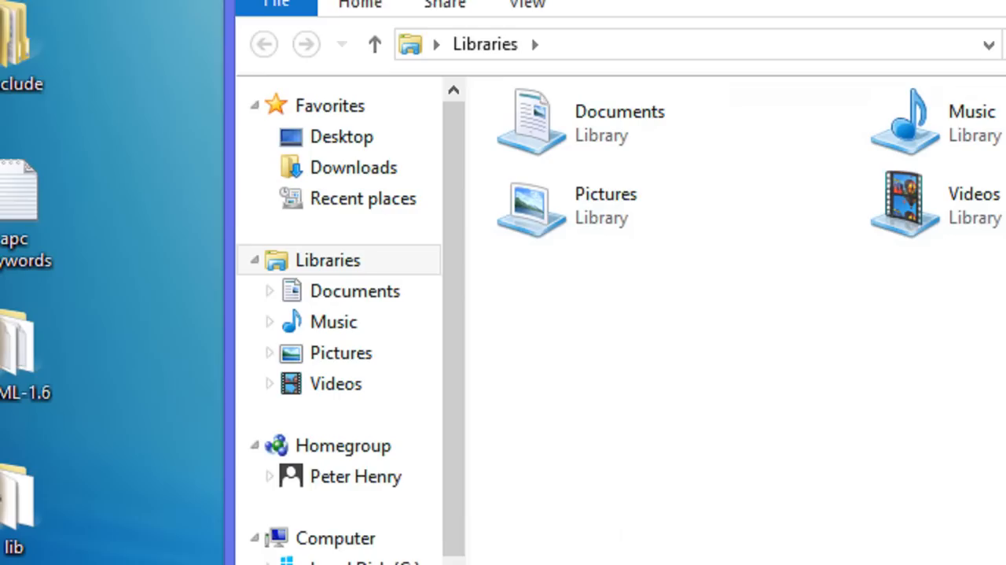
- Open the Visual Studio folder on the Programming (E:) drive
click(370, 419)
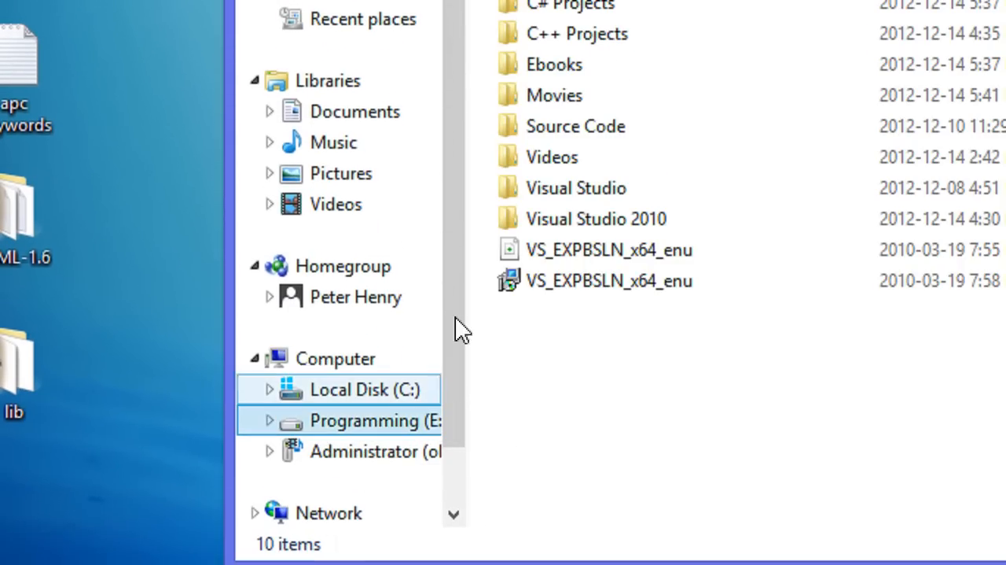
click(572, 188)
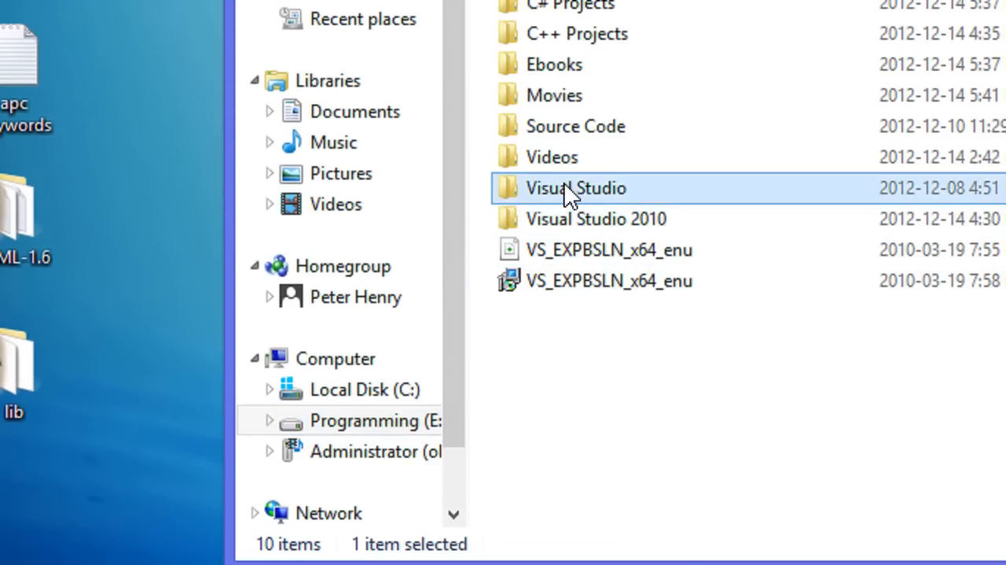
double_click(576, 188)
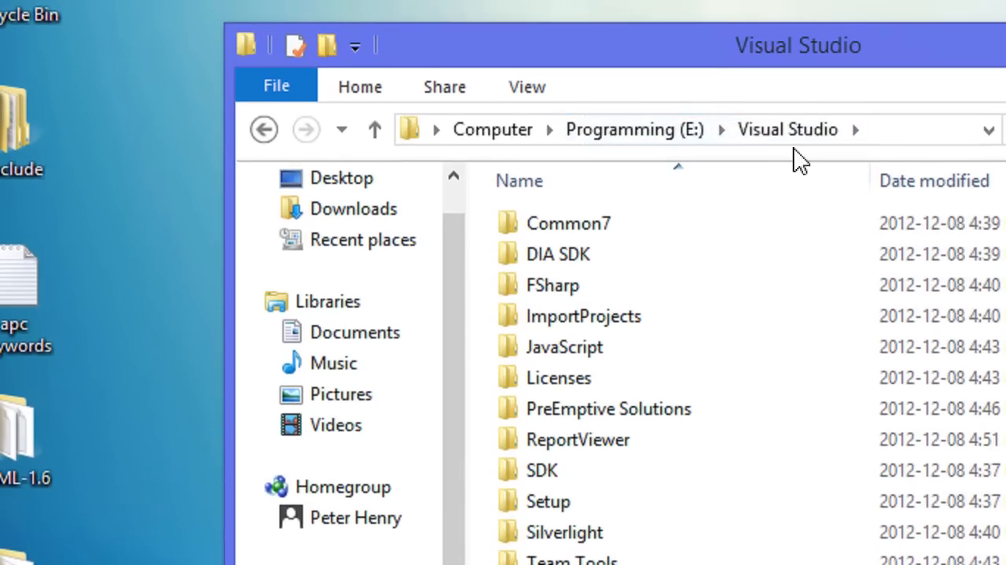
mouse_move(754, 276)
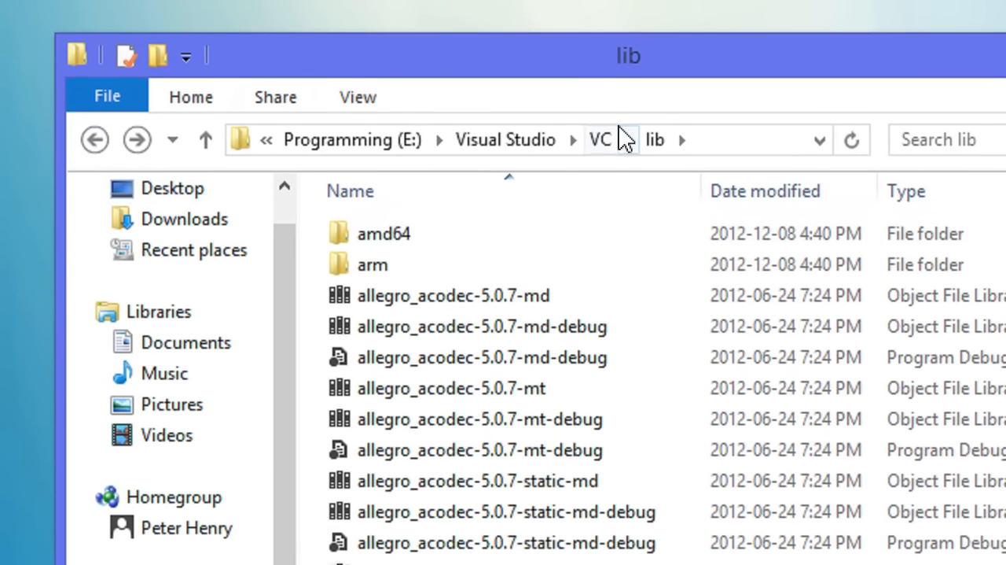
- Move the SFML DLLs into VC\bin, replacing same-named files, and close the lib window
click(600, 139)
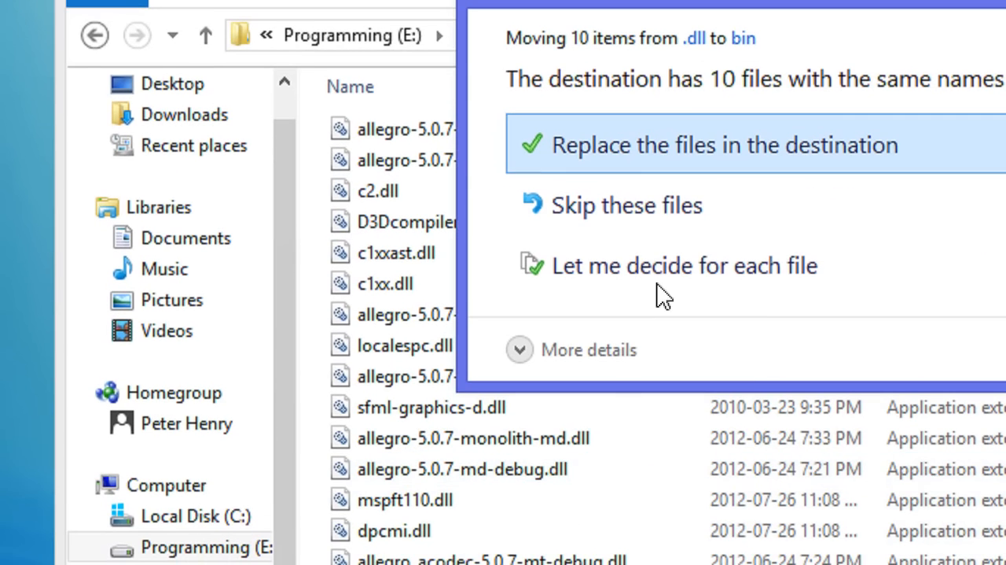
click(725, 144)
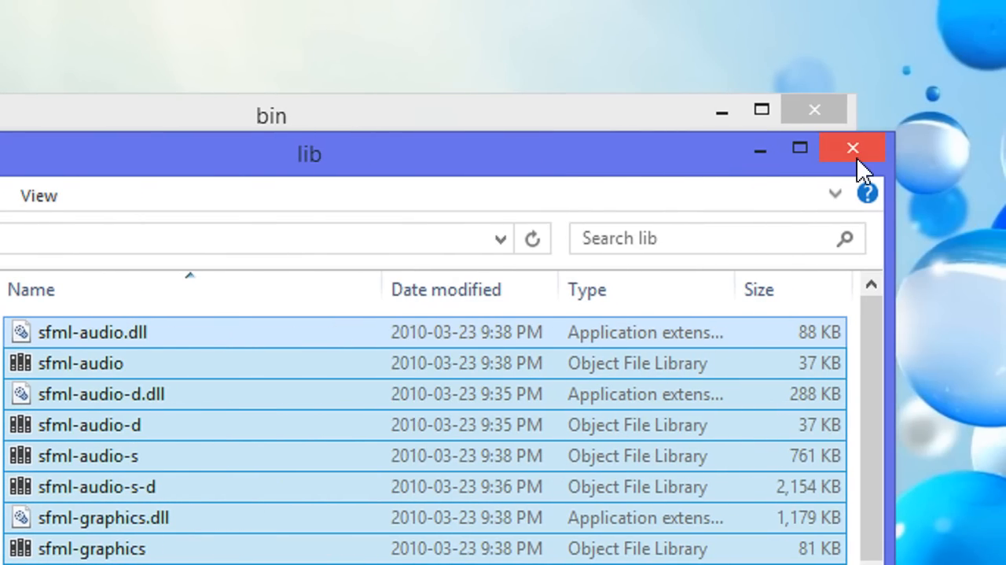
click(851, 147)
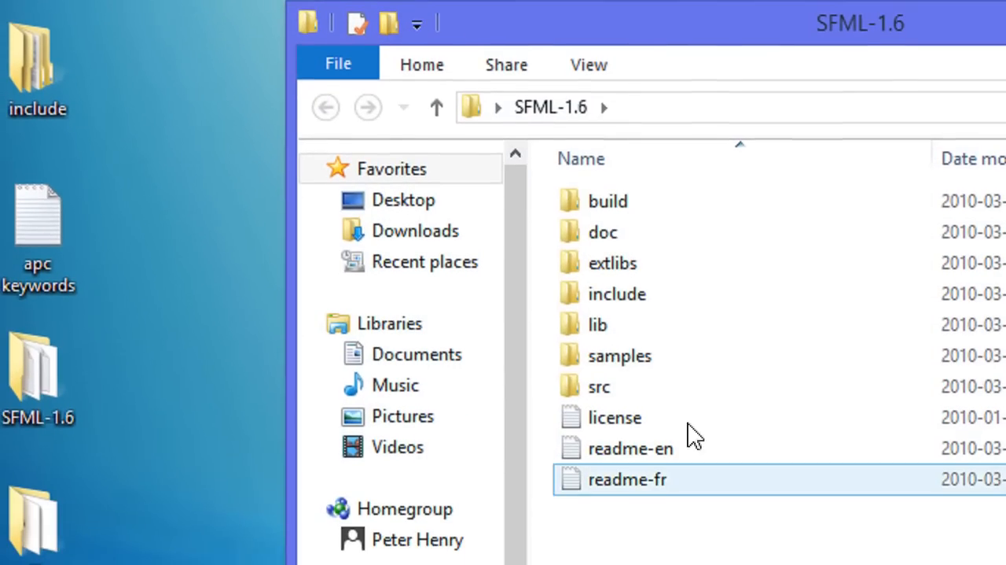
- Open build\vc2008 SFML.sln in Visual Studio 2012 and accept the one-way upgrade
double_click(607, 201)
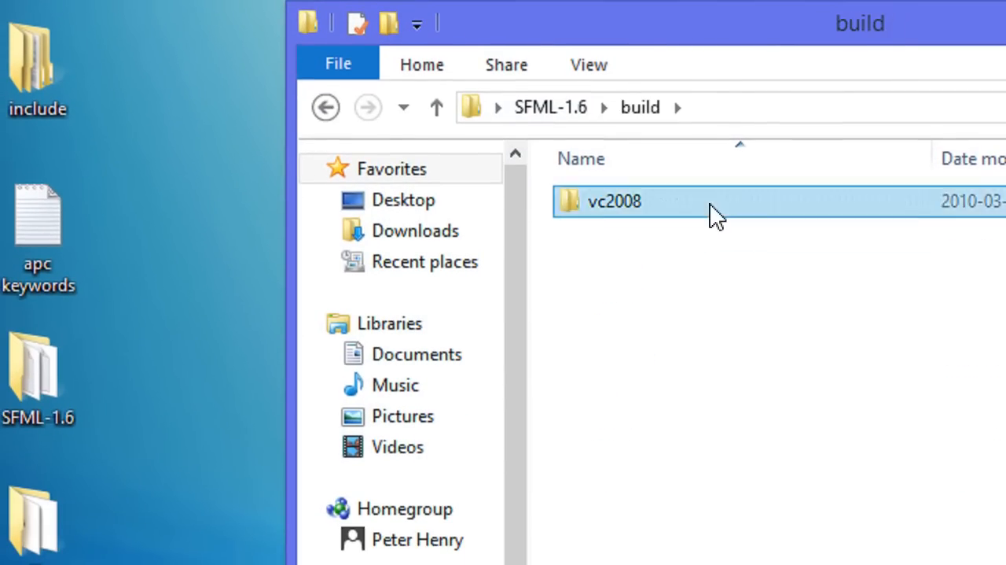
right_click(597, 231)
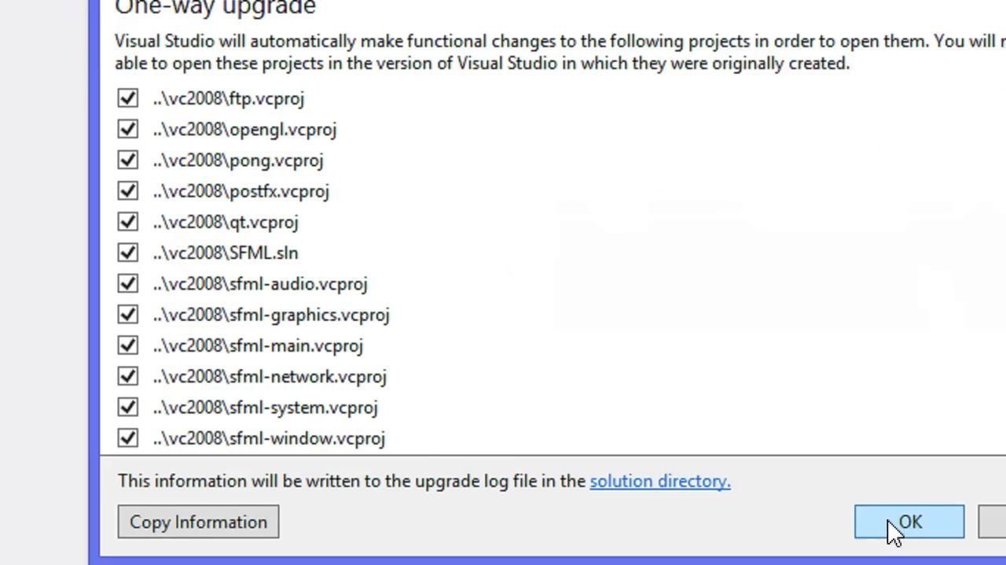
click(909, 522)
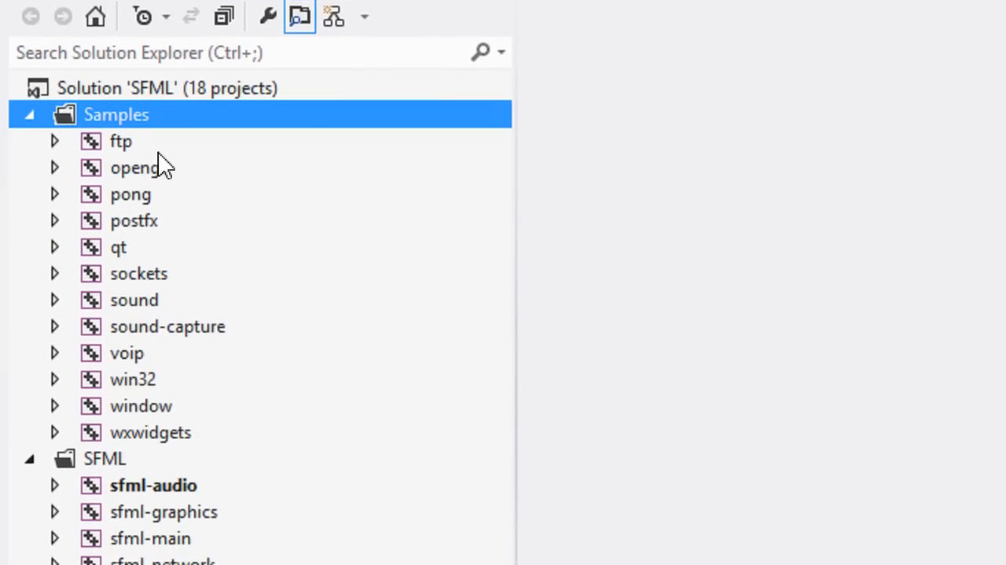
- Remove the Samples folder from the SFML solution and confirm
scroll(down, 3)
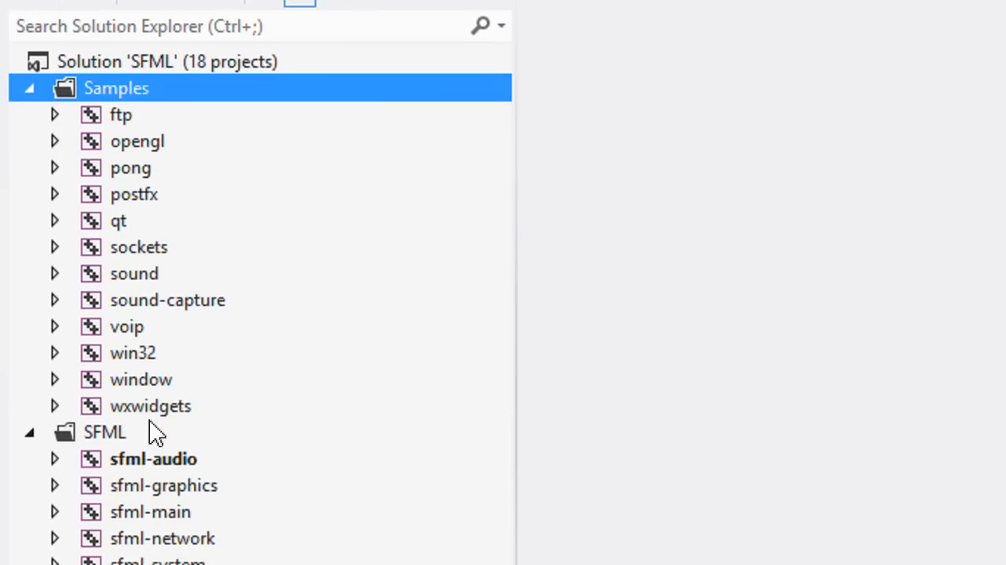
scroll(down, 3)
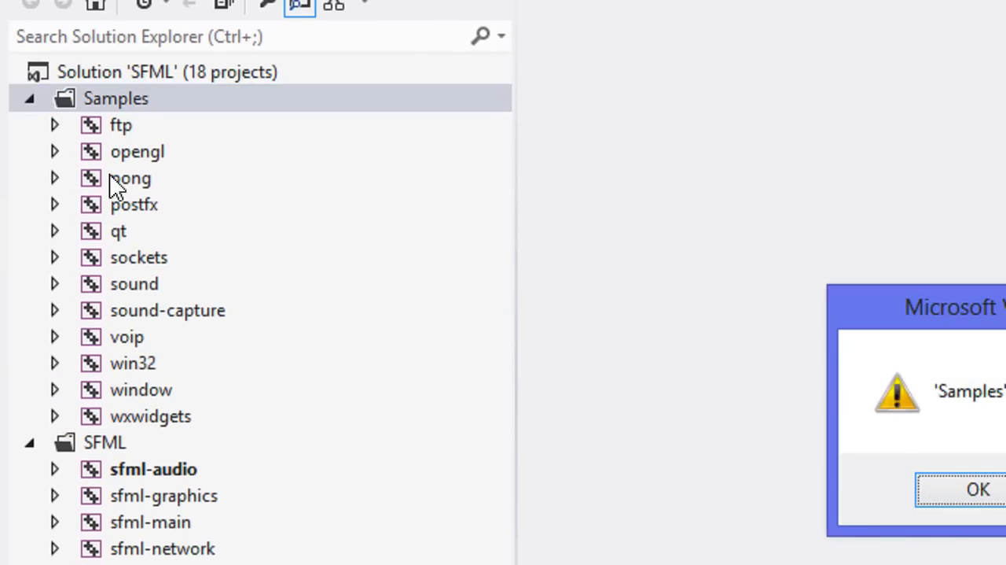
click(975, 487)
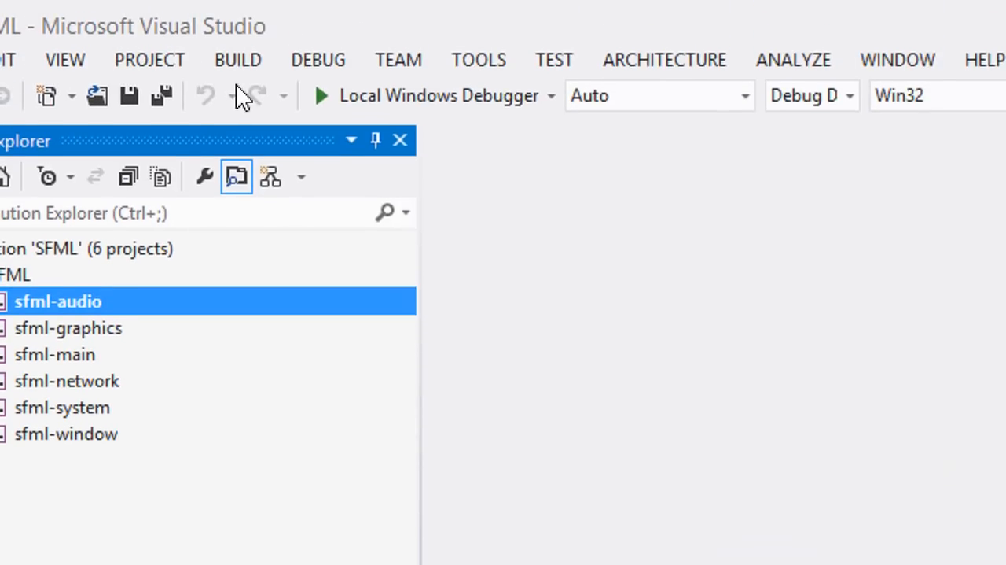
- Run Build Solution and check the results: 5 succeeded, 0 failed, 1 up-to-date
click(238, 59)
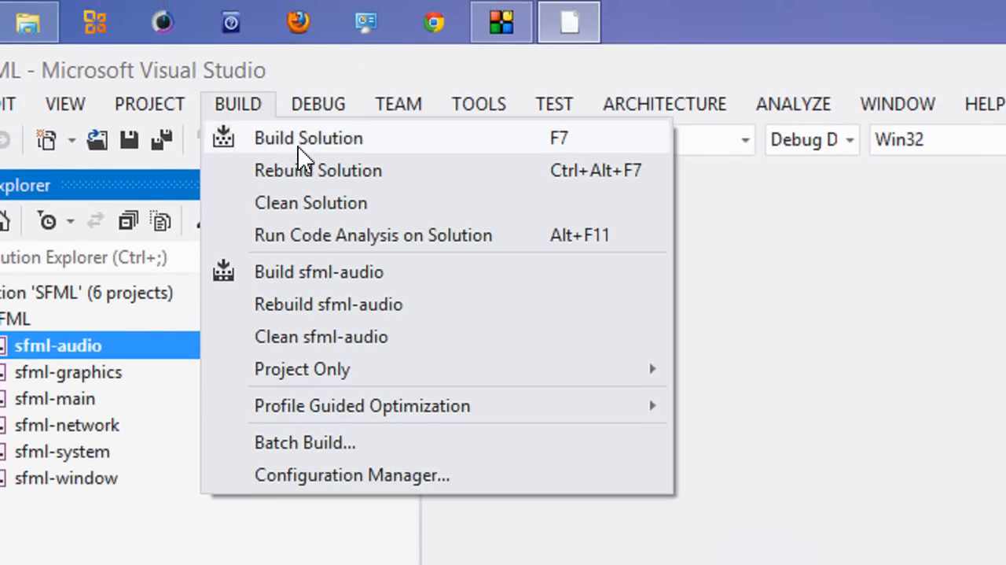
mouse_move(477, 150)
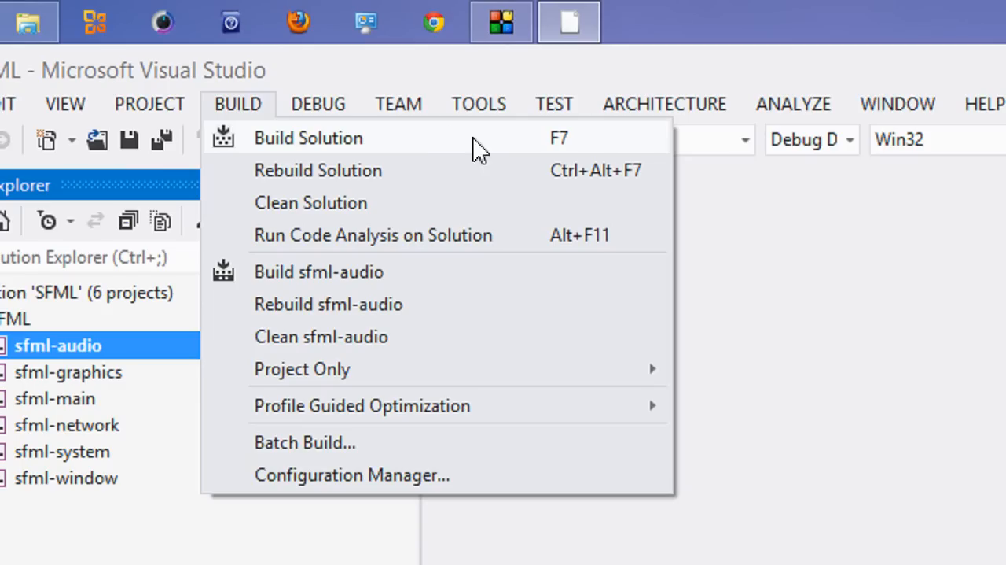
mouse_move(562, 148)
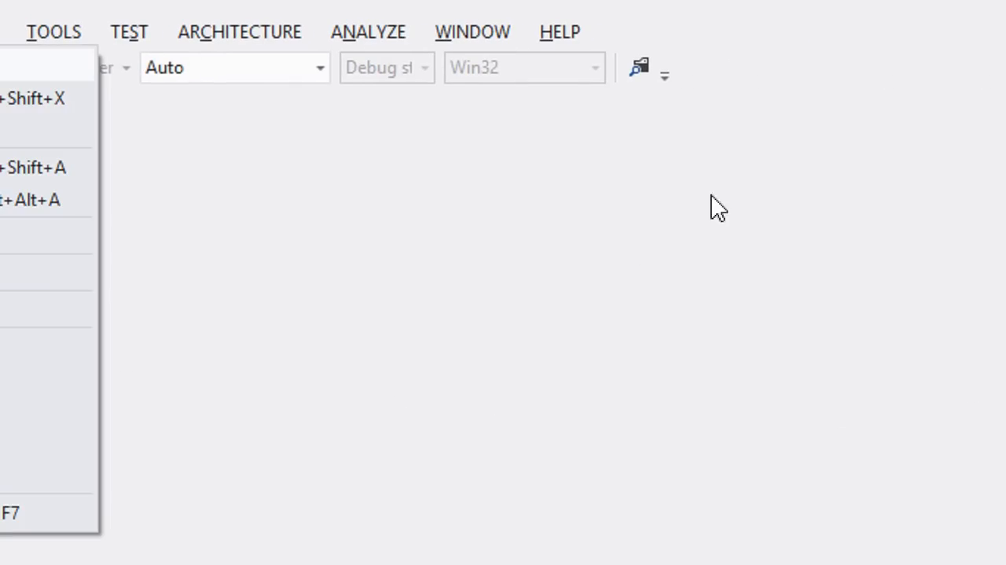
click(53, 32)
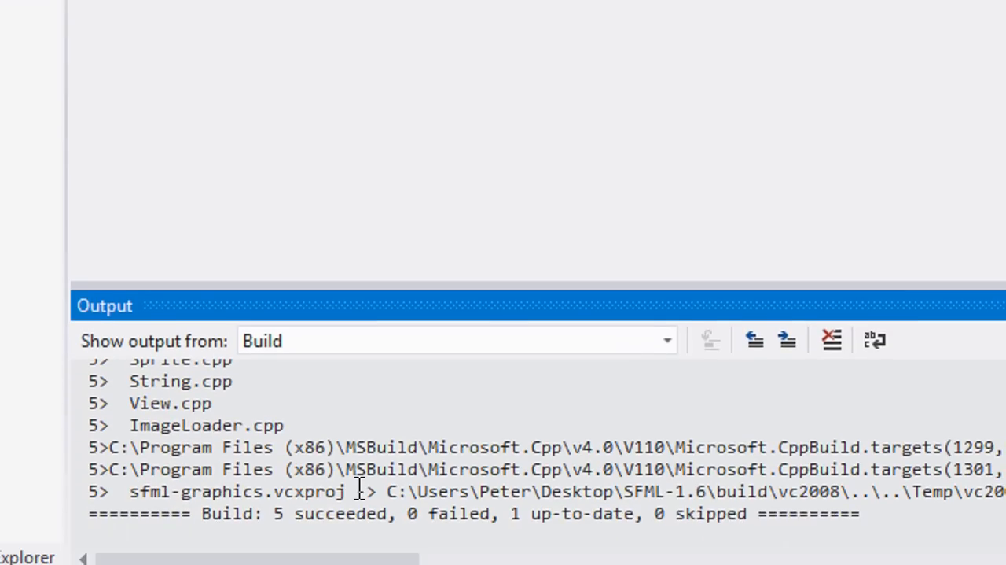
click(500, 78)
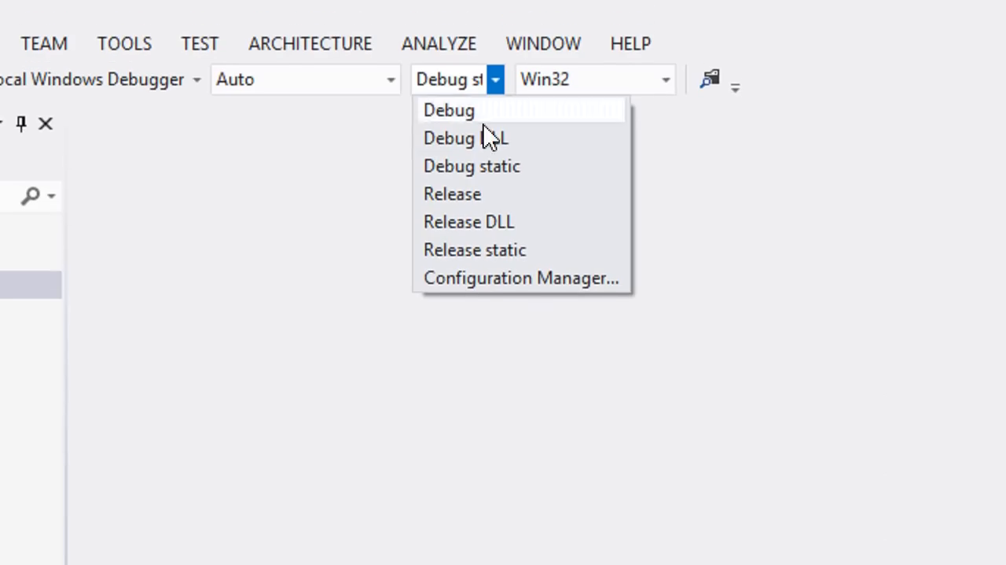
- Switch to the Release DLL configuration, then close the SFML solution
click(468, 221)
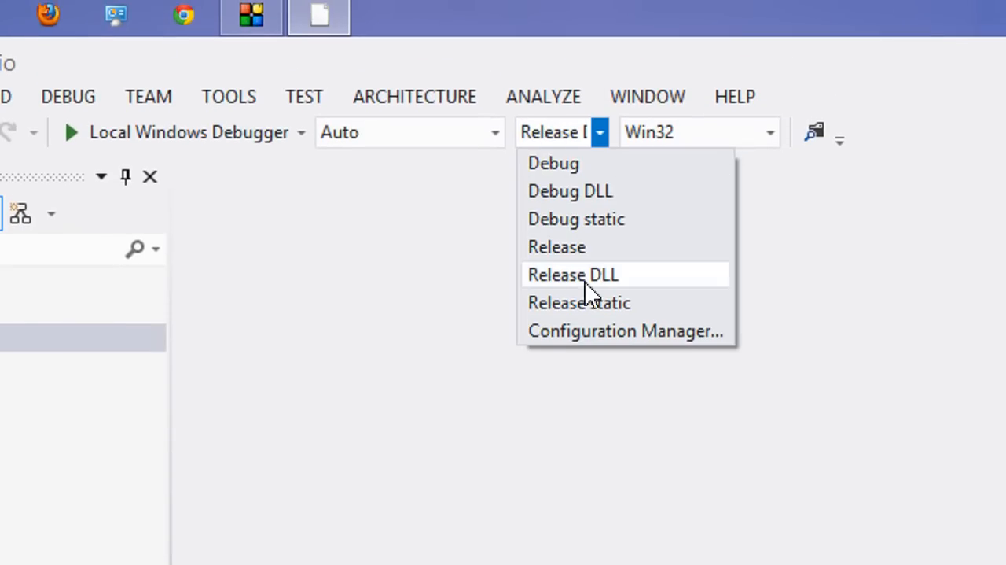
click(577, 302)
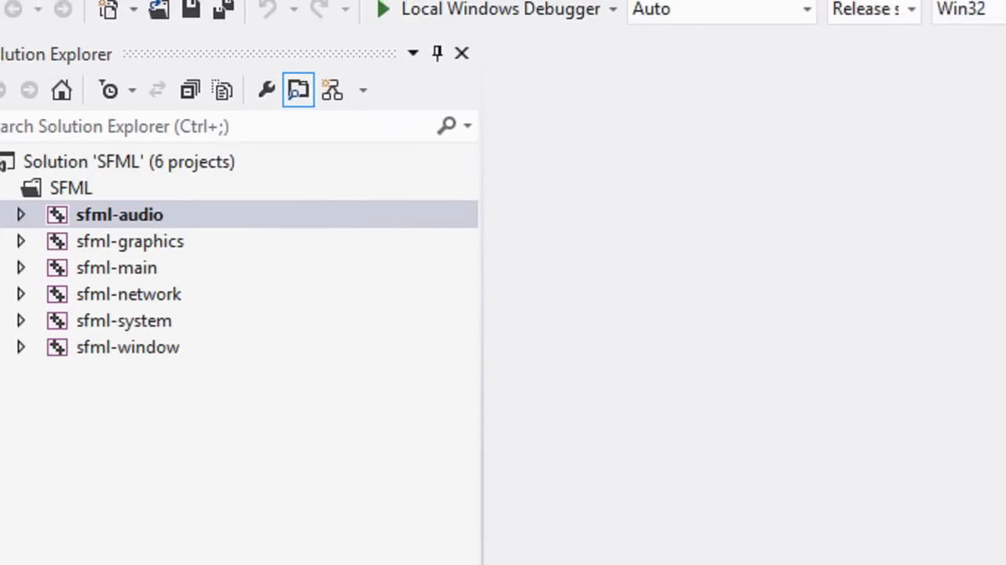
click(30, 72)
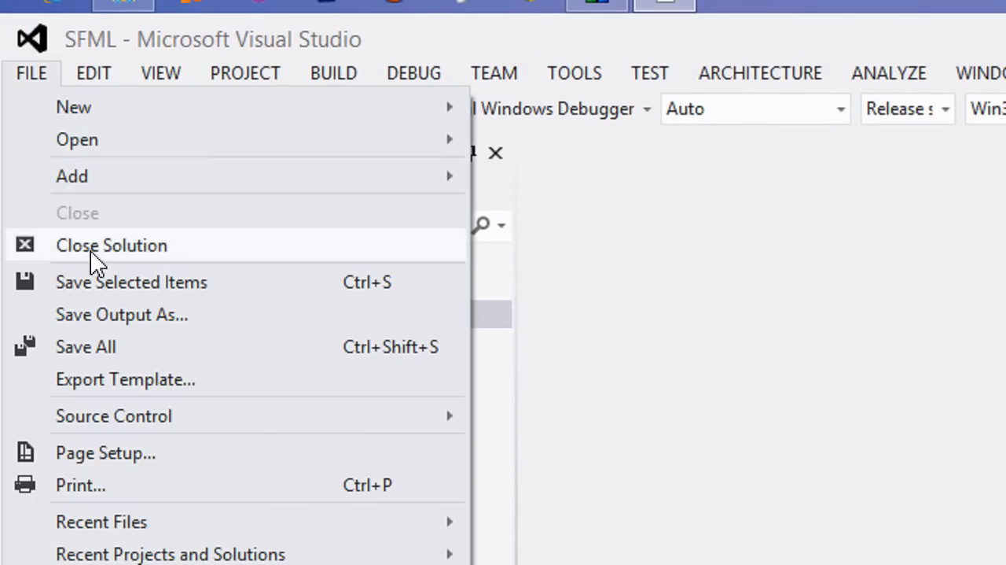
click(111, 244)
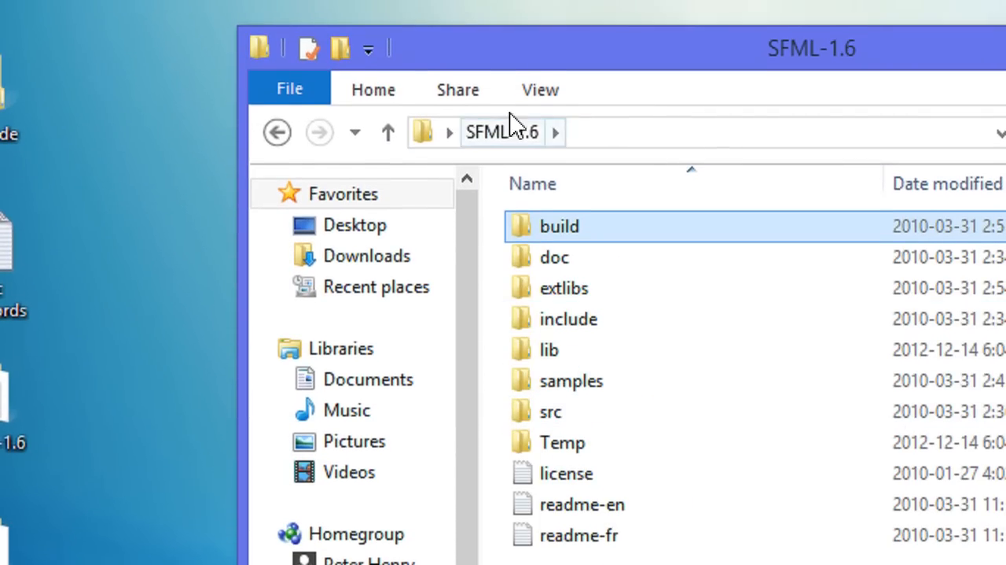
- Move the SFML-1.6 lib files into E:\Visual Studio\VC\lib, leaving only vc2008
double_click(554, 350)
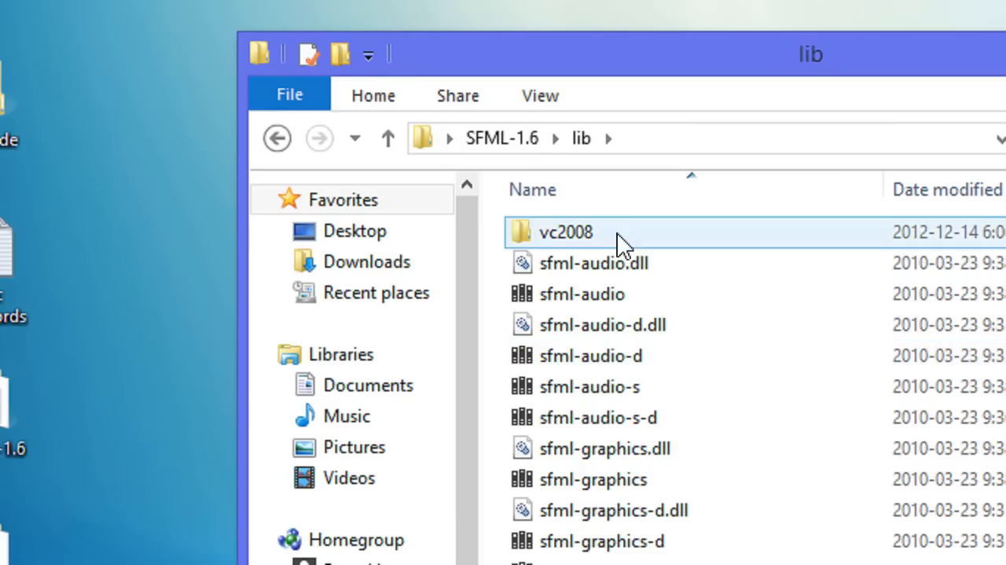
click(592, 262)
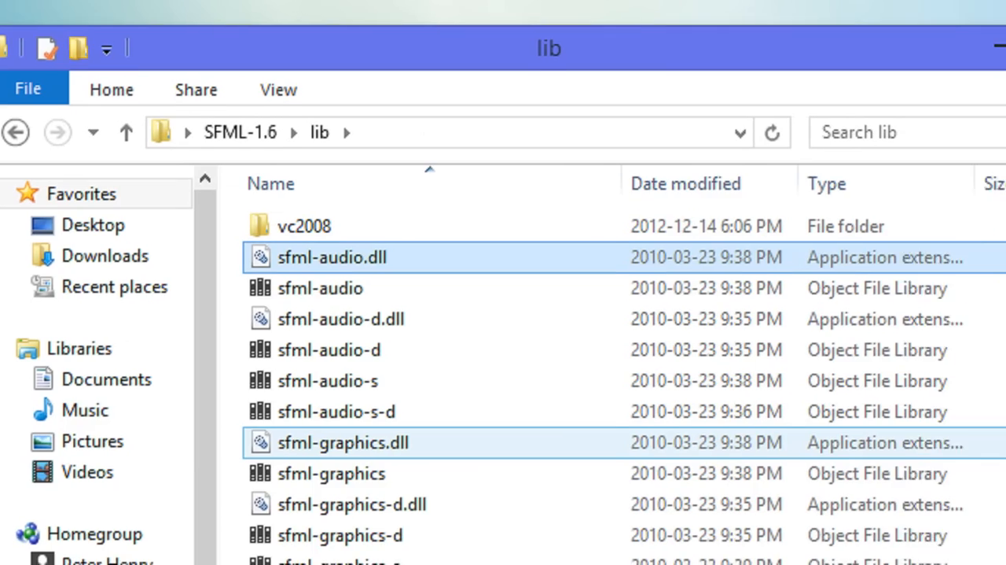
scroll(down, 3)
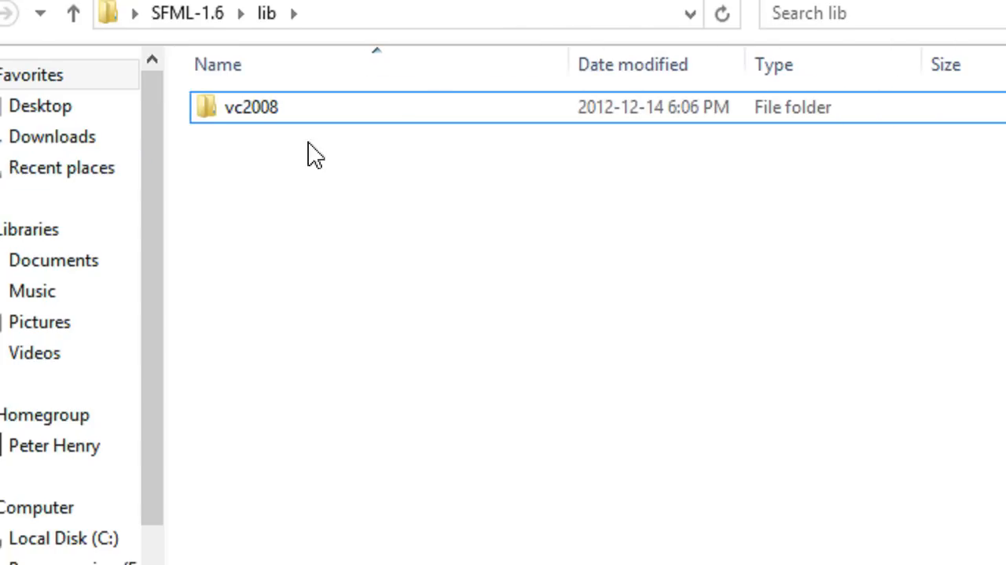
right_click(251, 106)
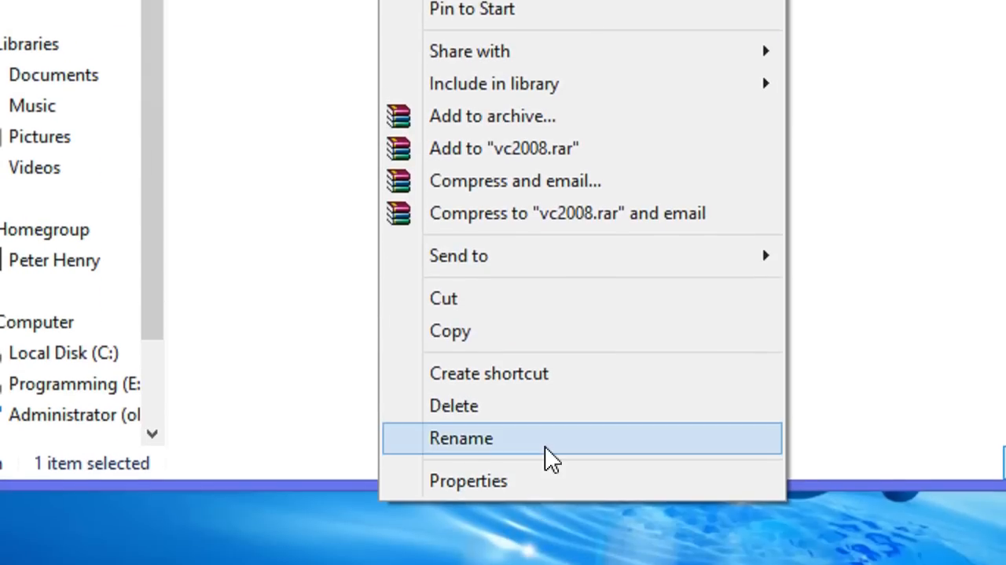
click(462, 437)
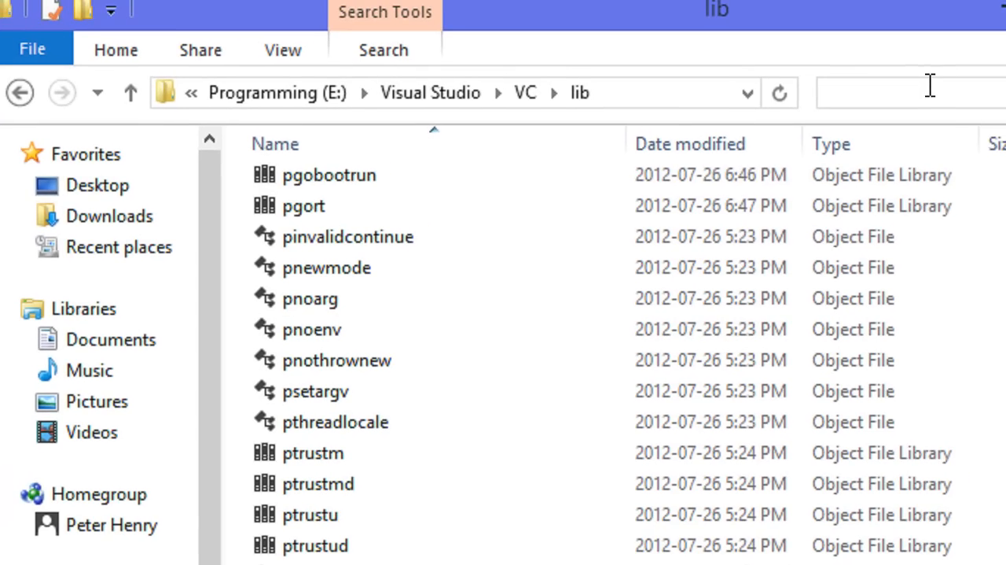
- Move the ten SFML .dll files from VC\lib into VC\bin, replacing existing copies
text(.dll)
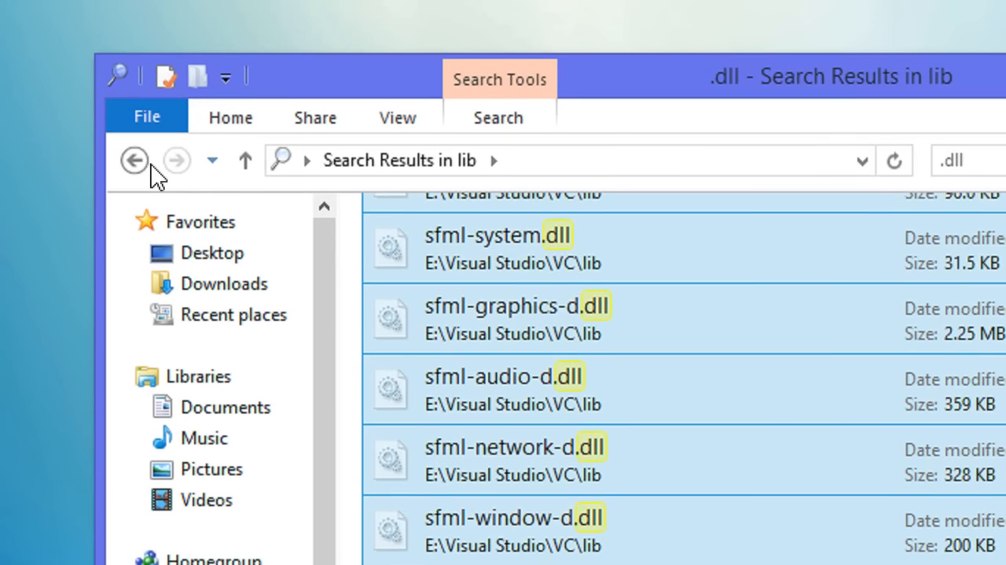
click(136, 160)
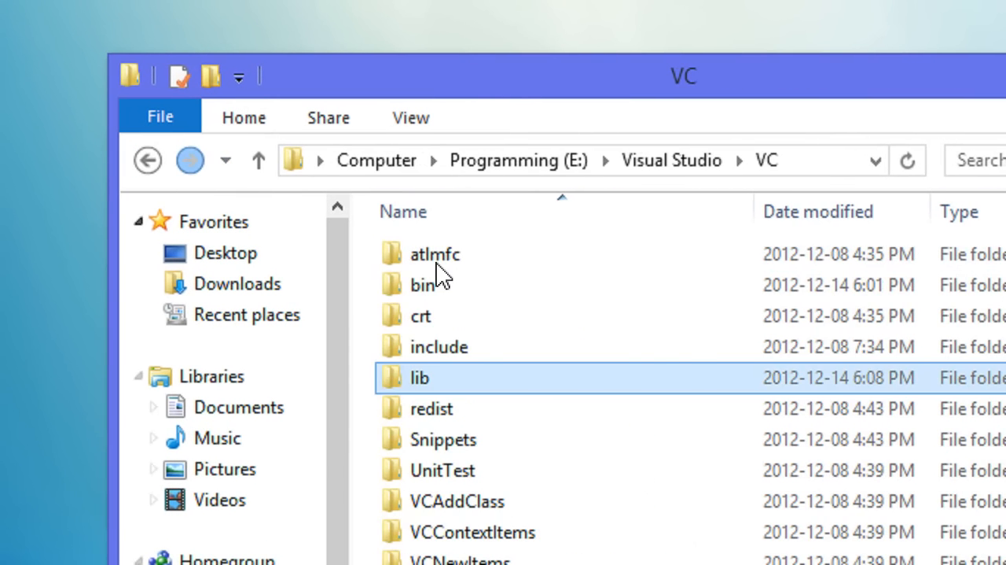
double_click(419, 284)
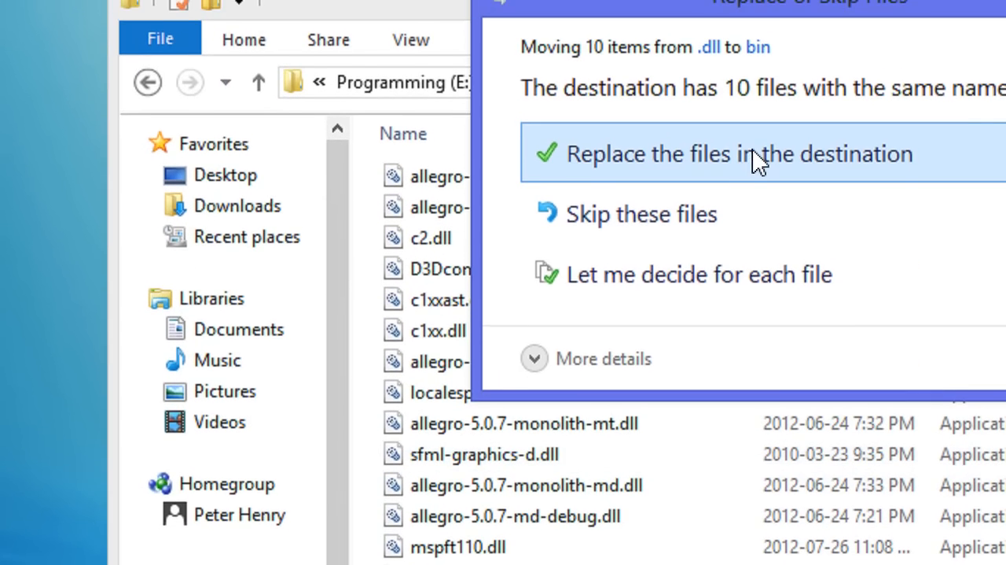
click(732, 153)
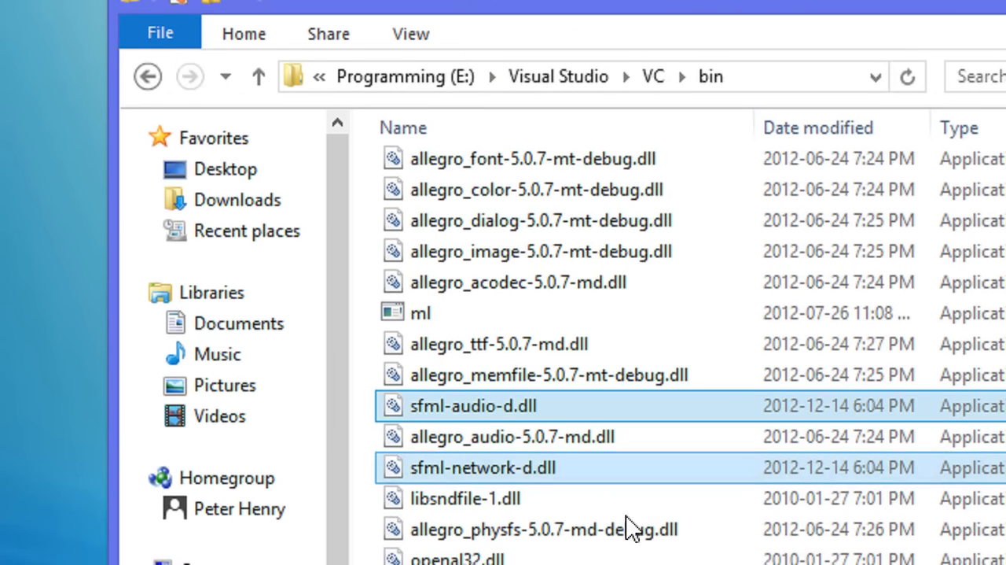
scroll(down, 3)
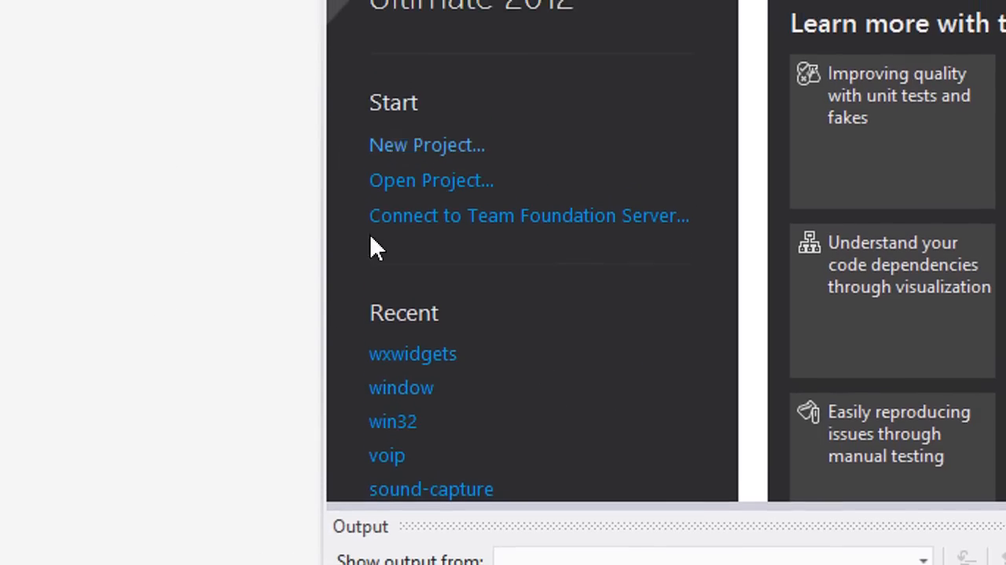
- Create the empty Win32 console project 'Sfml 1.6' and add a blank Main.cpp
click(426, 144)
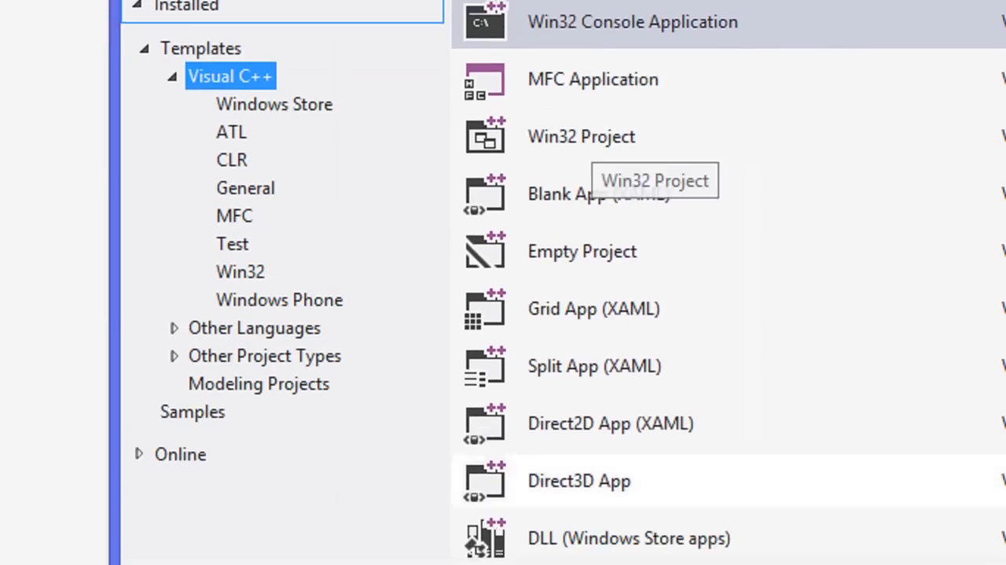
click(634, 21)
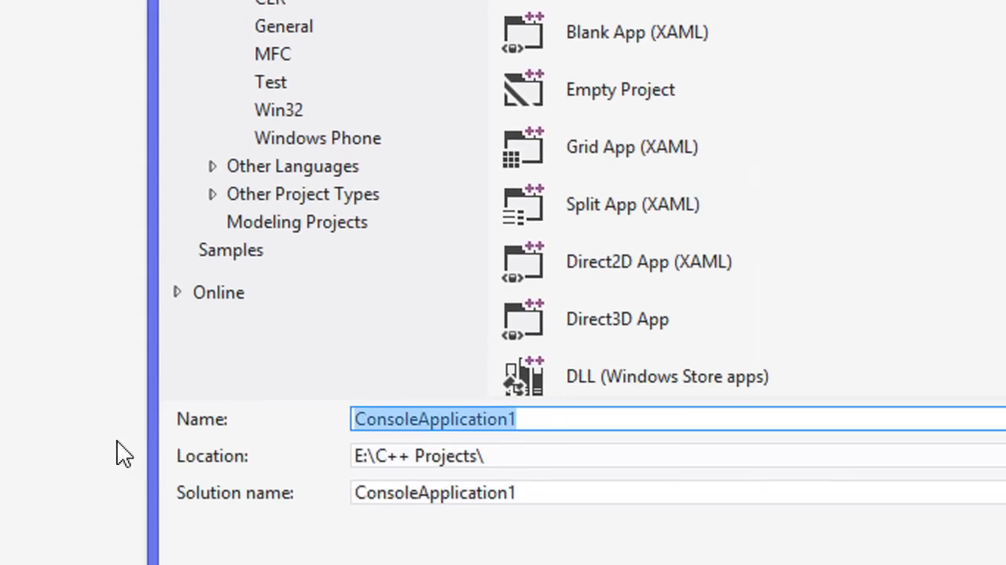
text(Sfml)
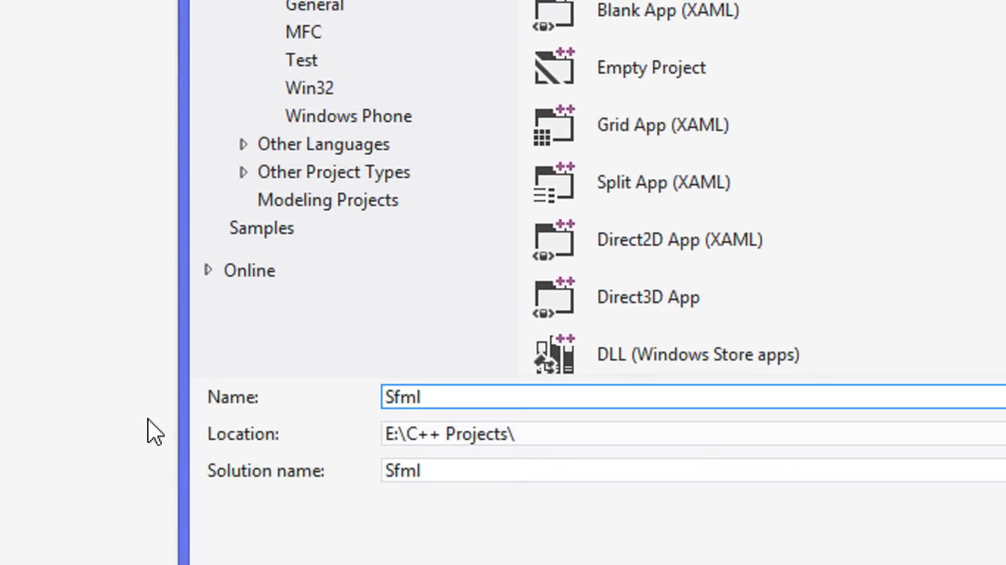
text(1.6)
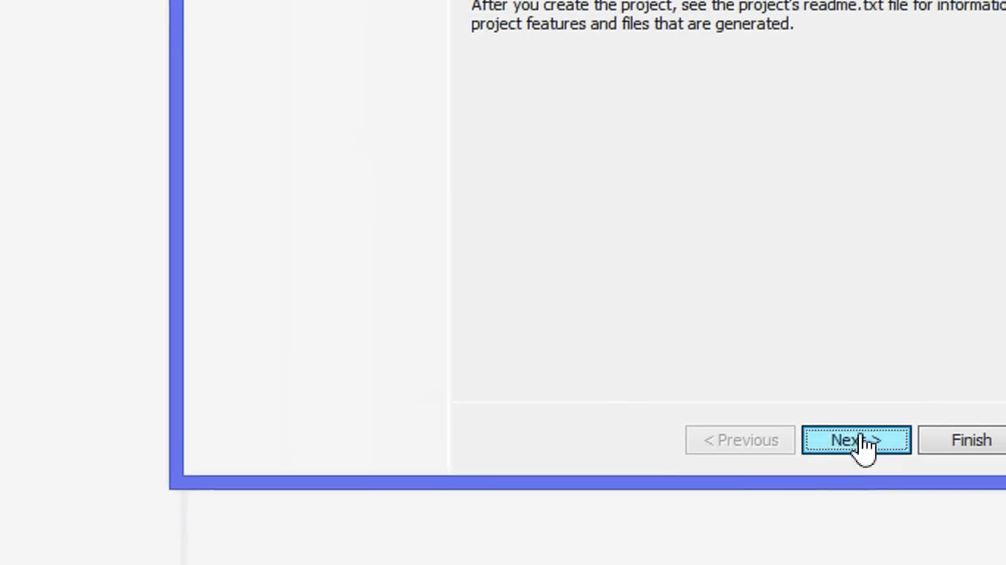
click(857, 439)
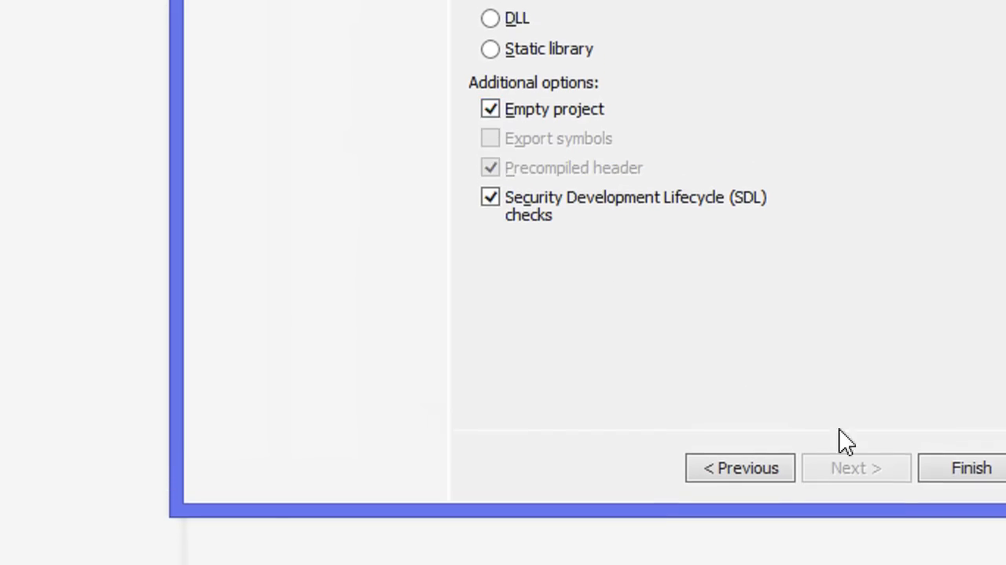
click(968, 467)
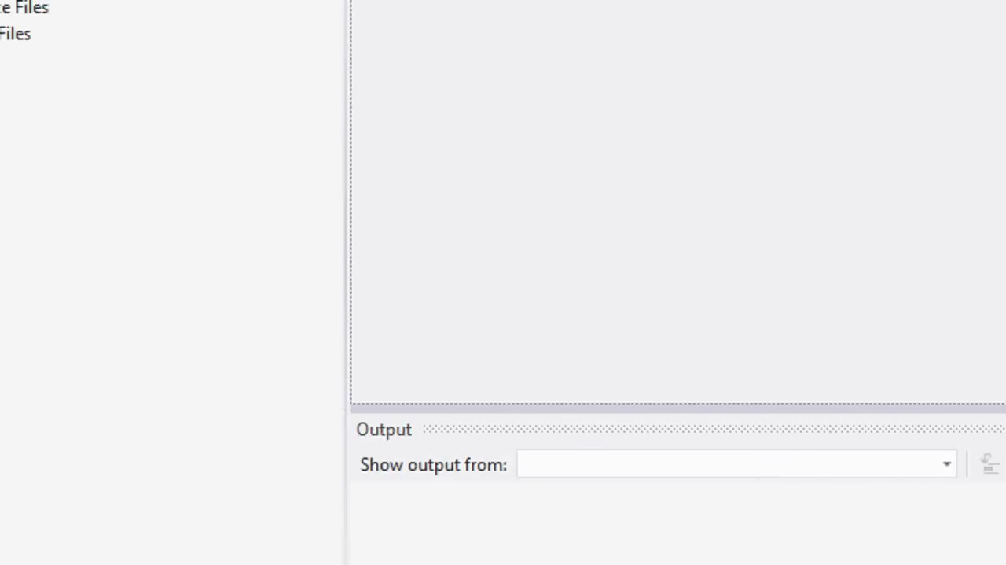
click(118, 141)
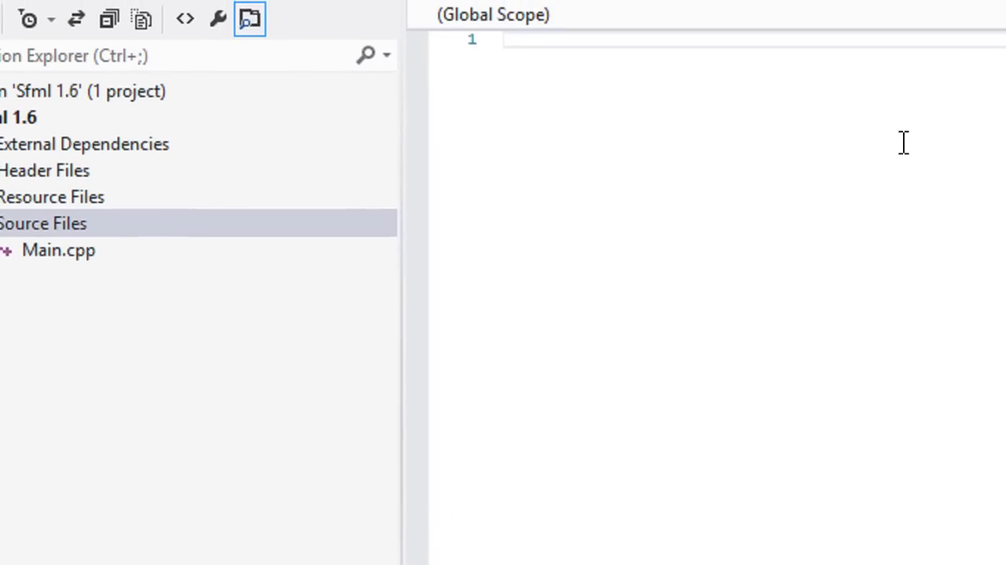
- Add the iostream and SFML/Graphics includes and begin int main
text(#include<io)
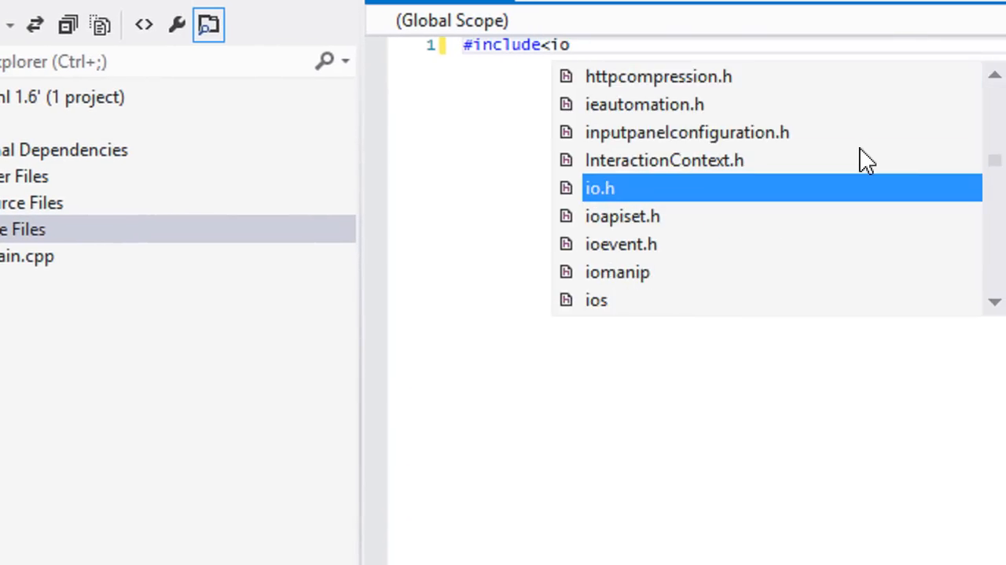
text(SFML/)
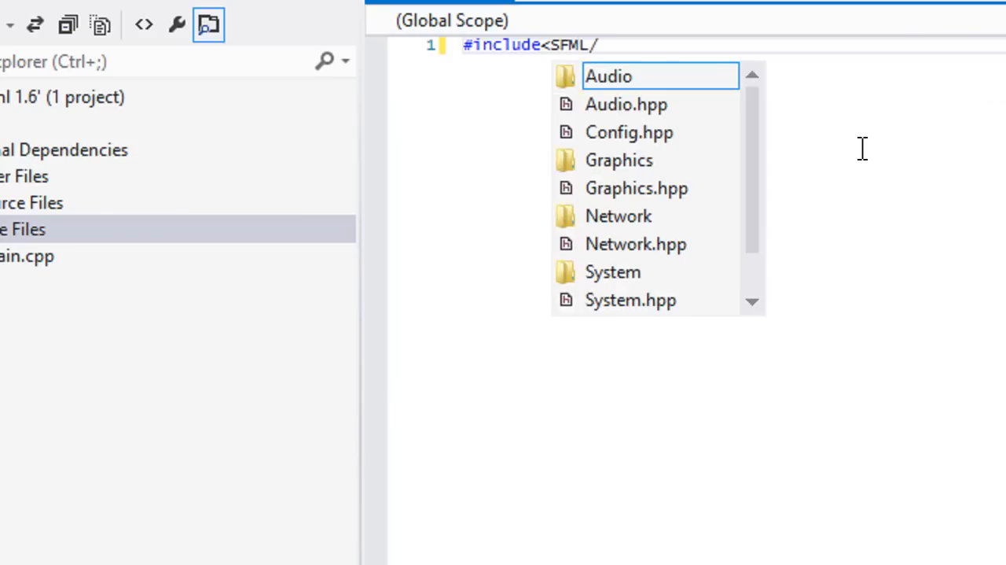
text(Graphics.hpp)
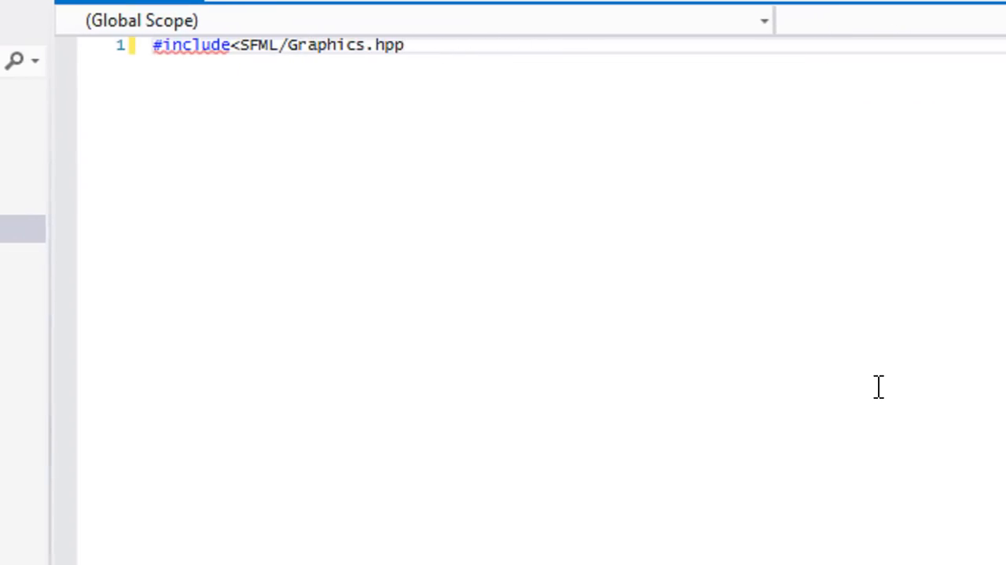
text(int amiN)
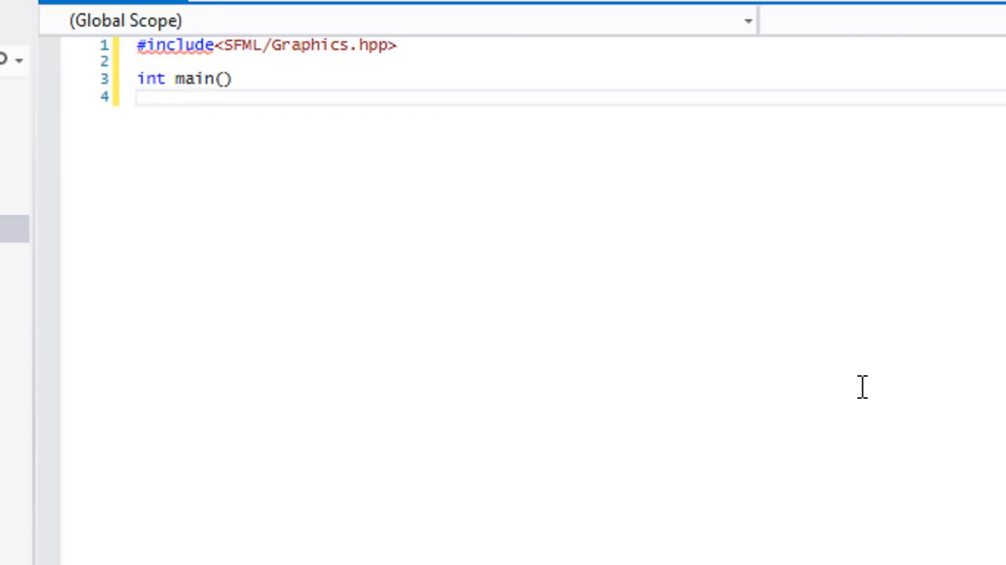
text({)
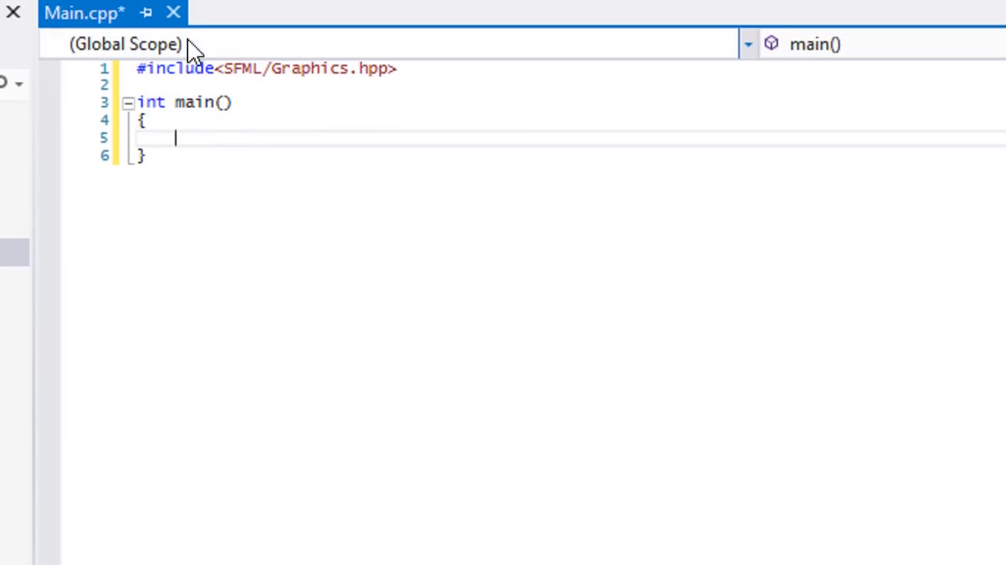
- Declare an sf::RenderWindow named Window with an 800x600, 32-bit VideoMode
text(sf)
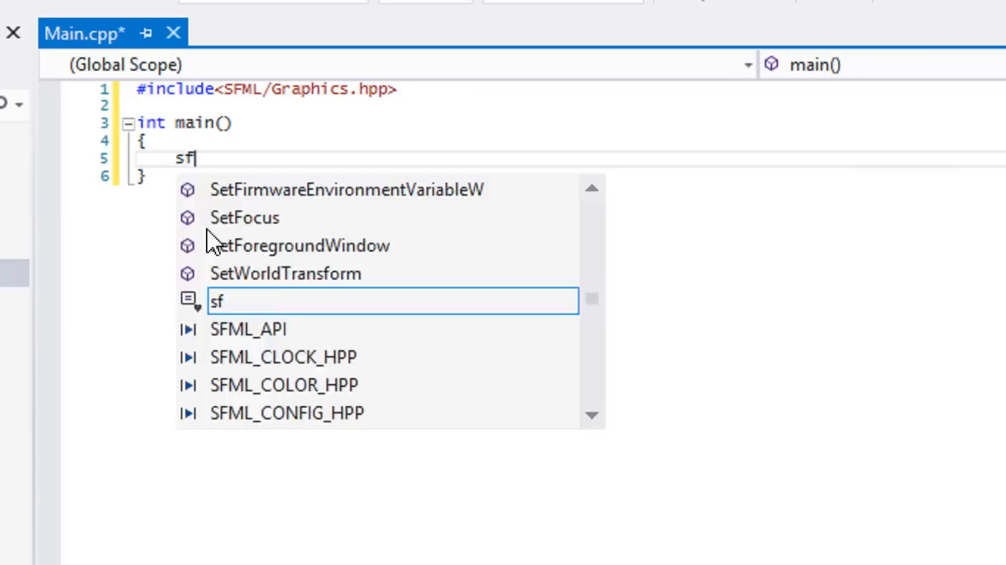
text(::RenderWindow)
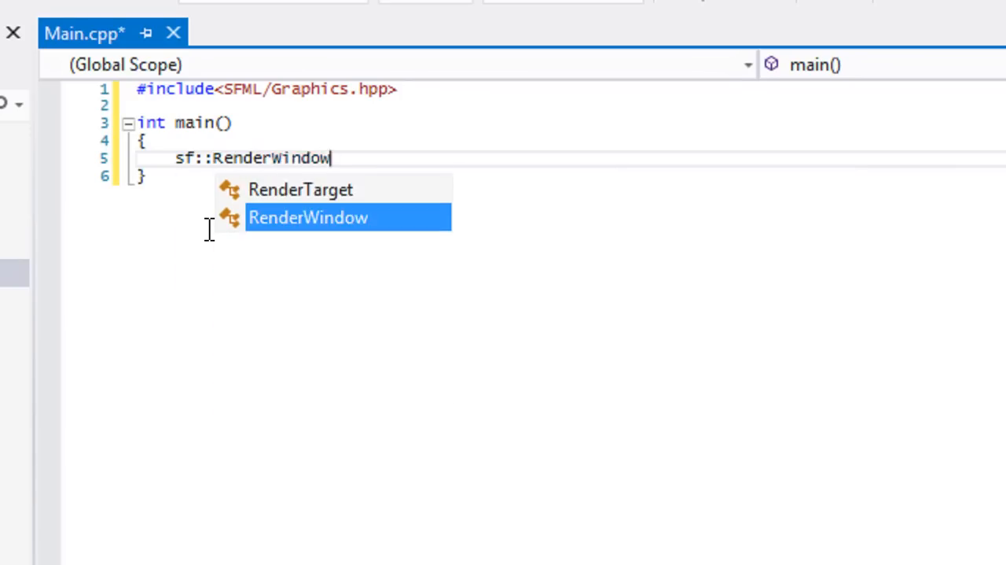
text(Window(sf::V)
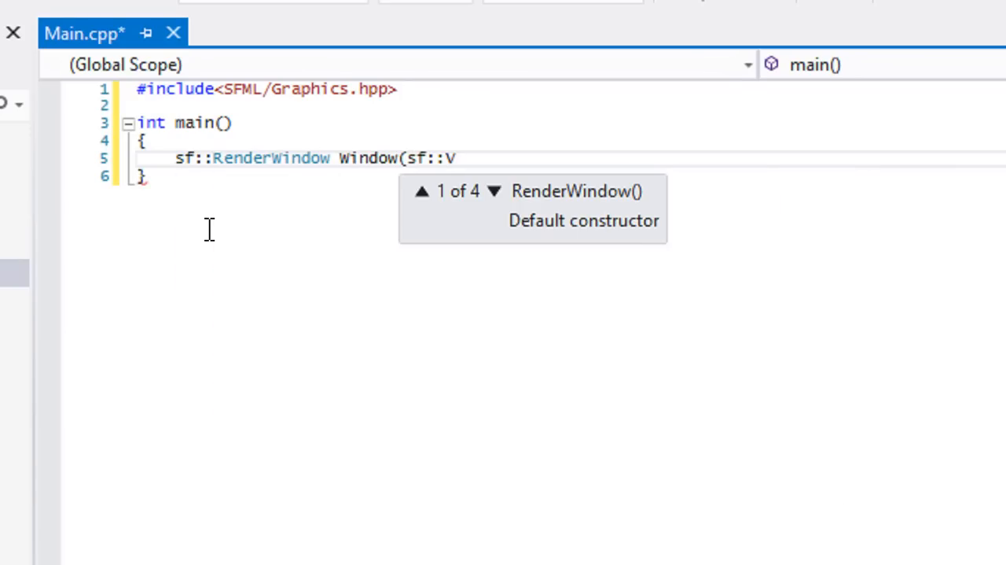
text(ec)
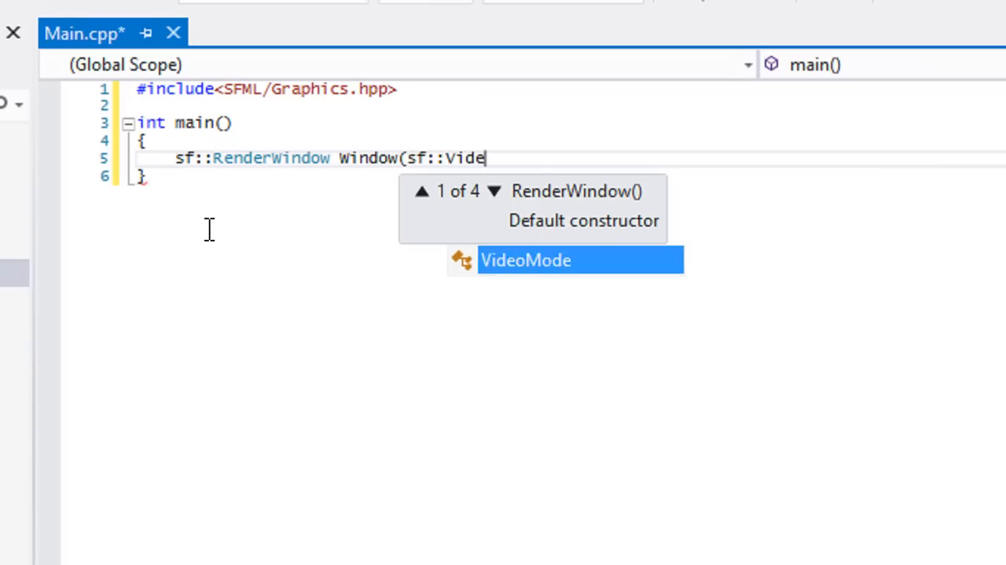
text(oMode(800, 6)
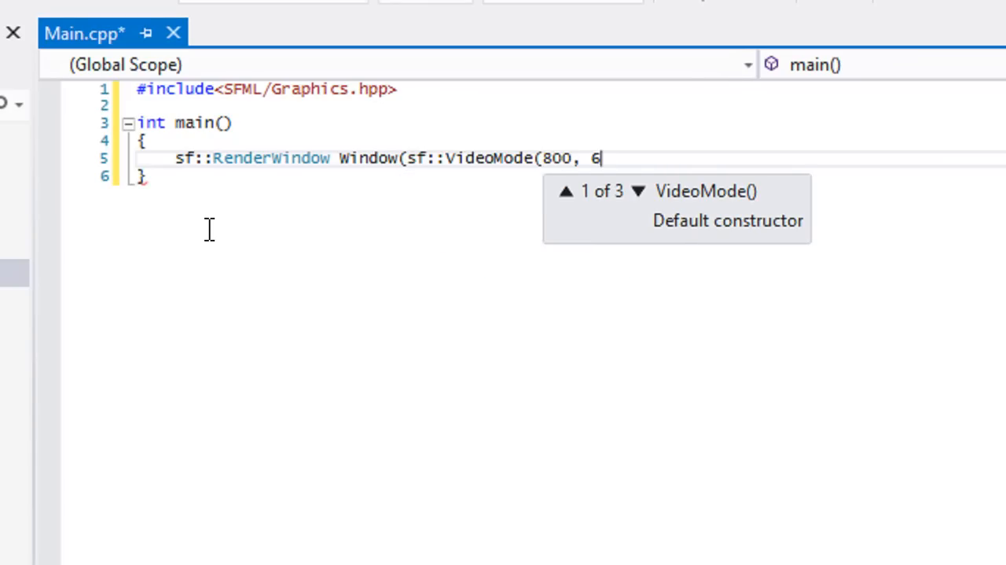
text(00, 32), "SFML");)
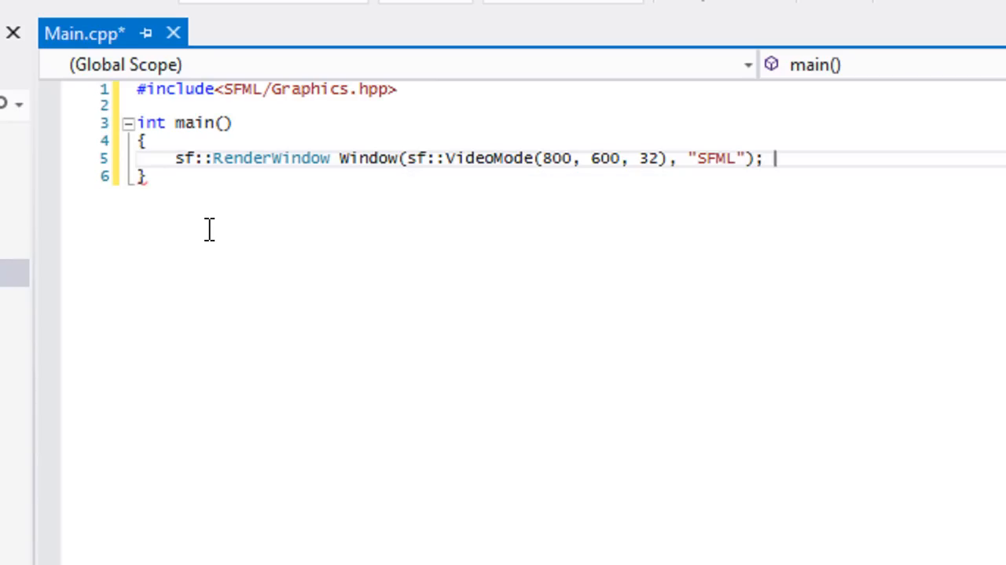
- Call Window.Display() and add system("pause"); after it
text(wInd)
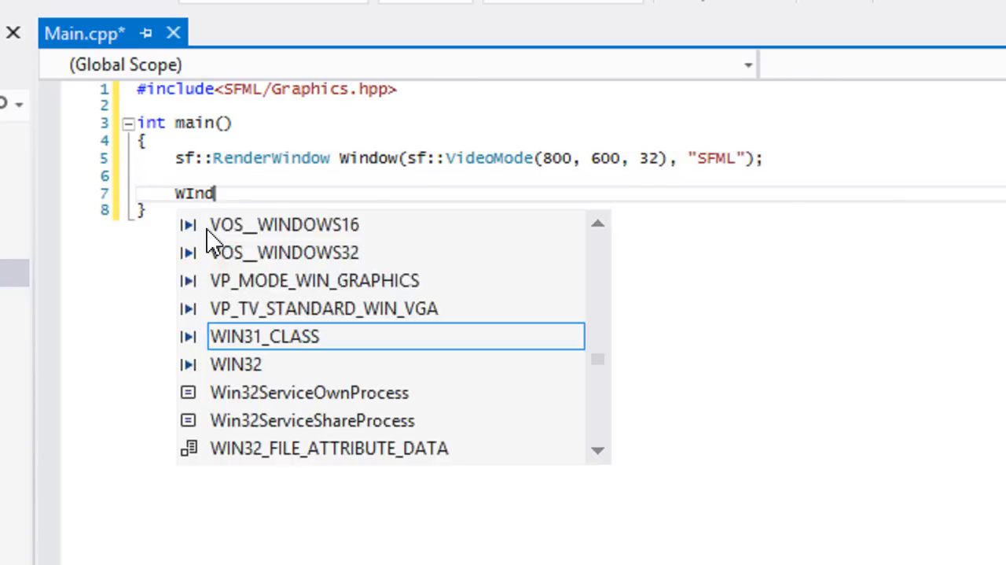
text(Window.Display();)
text(system)
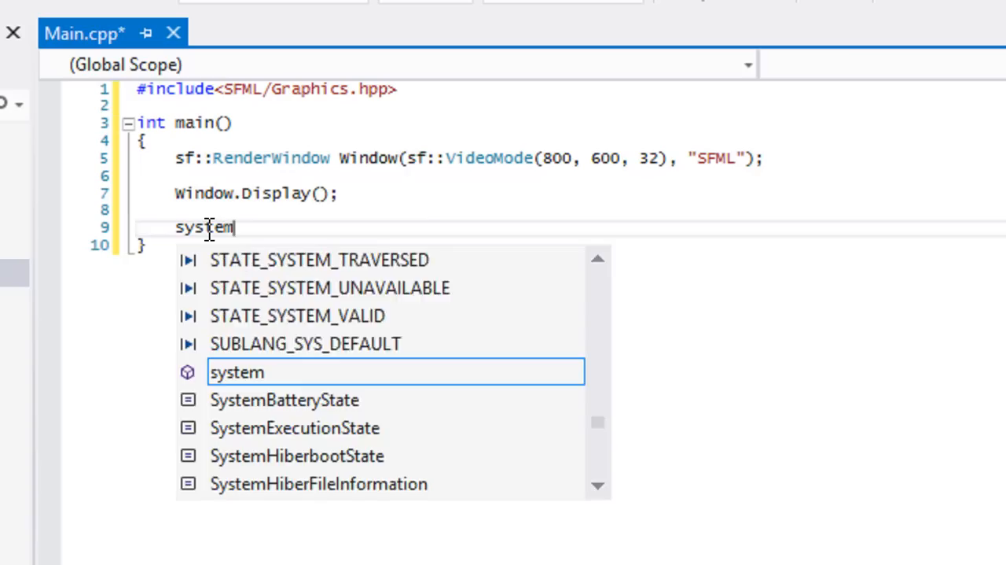
text(("pause"))
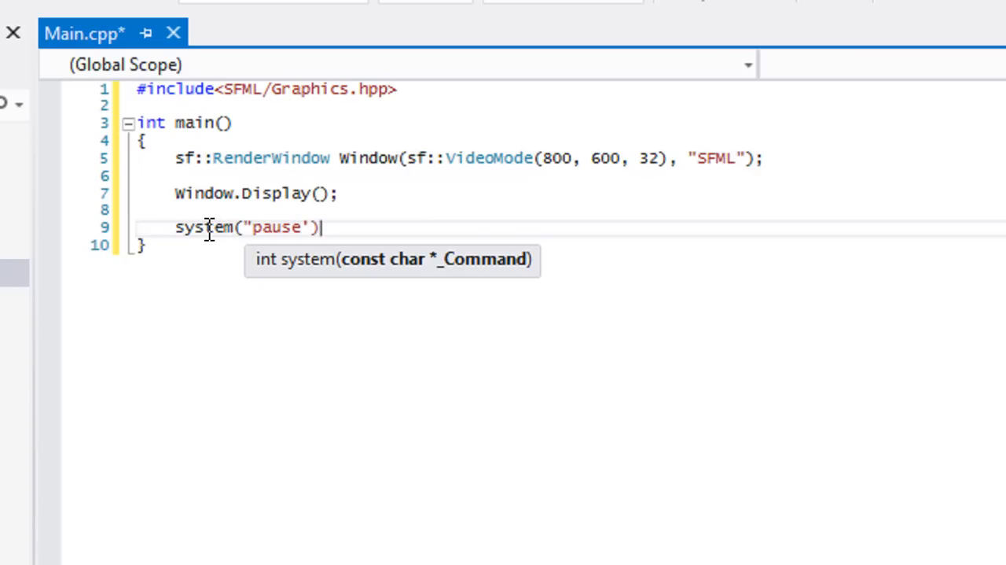
text(;)
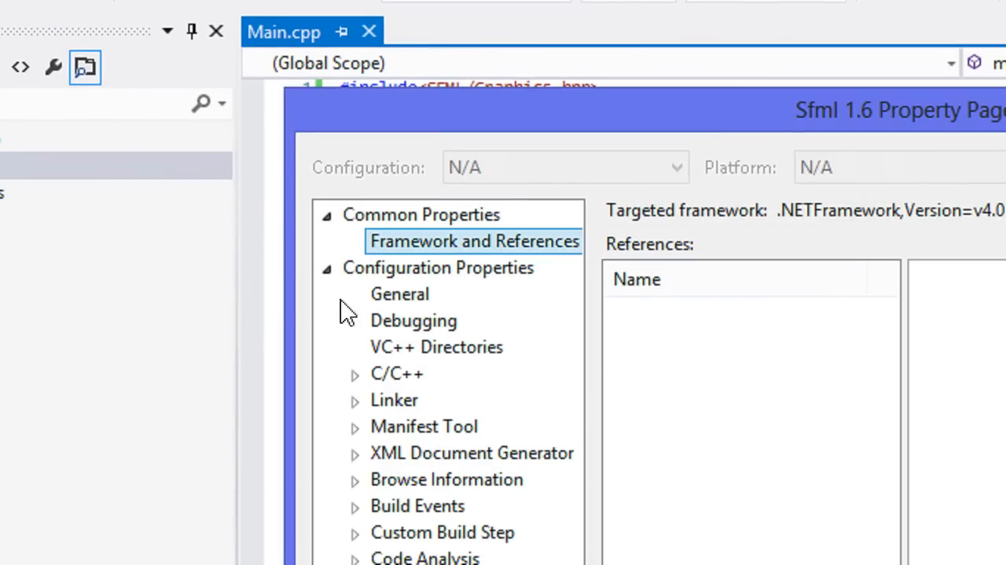
- Replace the WIN32, _DEBUG and _CONSOLE preprocessor definitions with SFML_STATIC
click(355, 373)
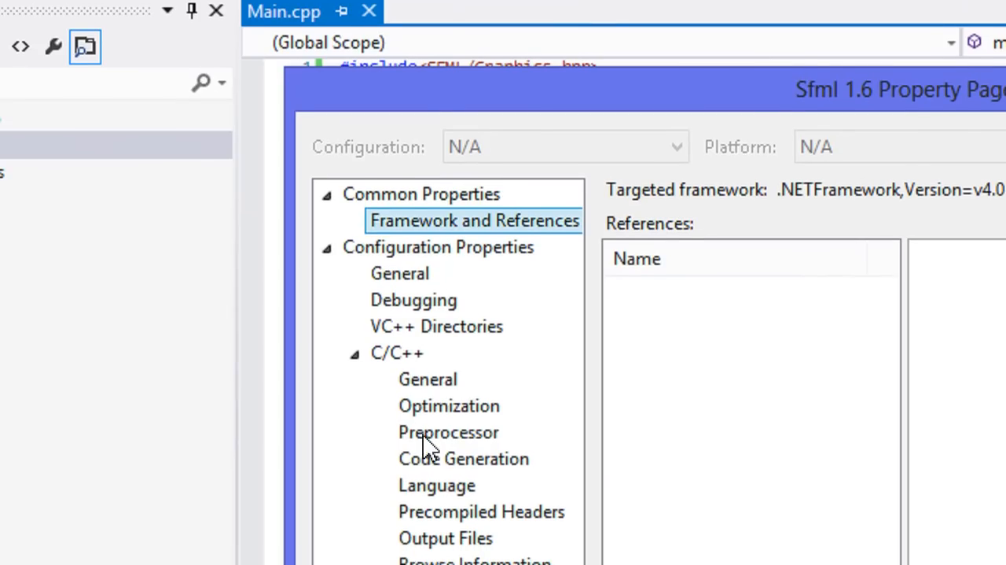
click(448, 432)
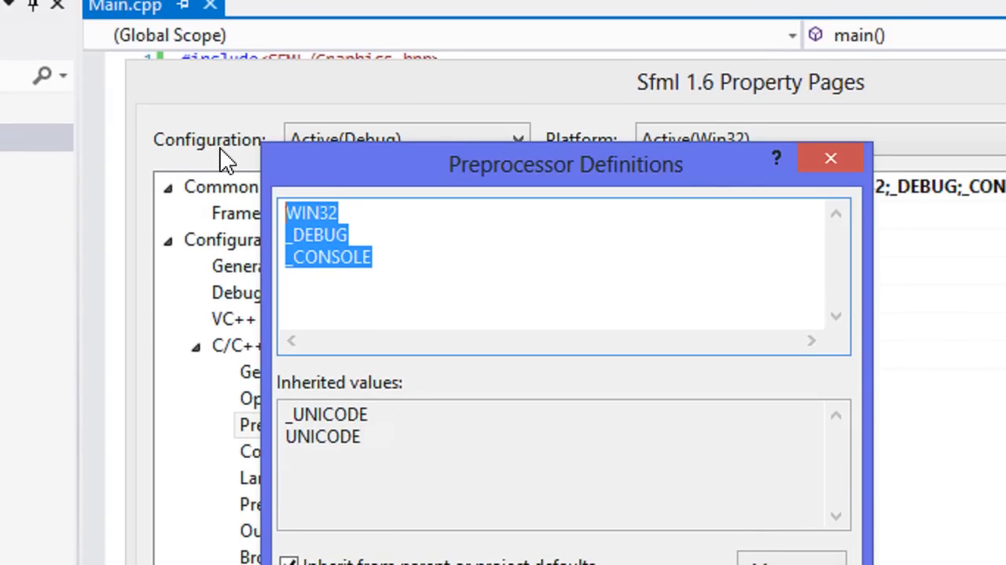
mouse_move(440, 319)
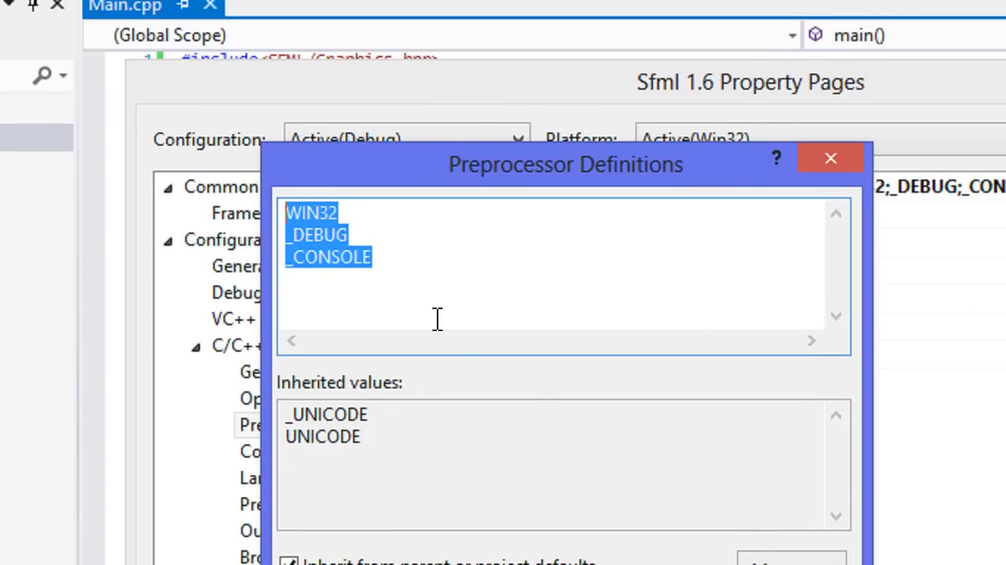
key(Delete)
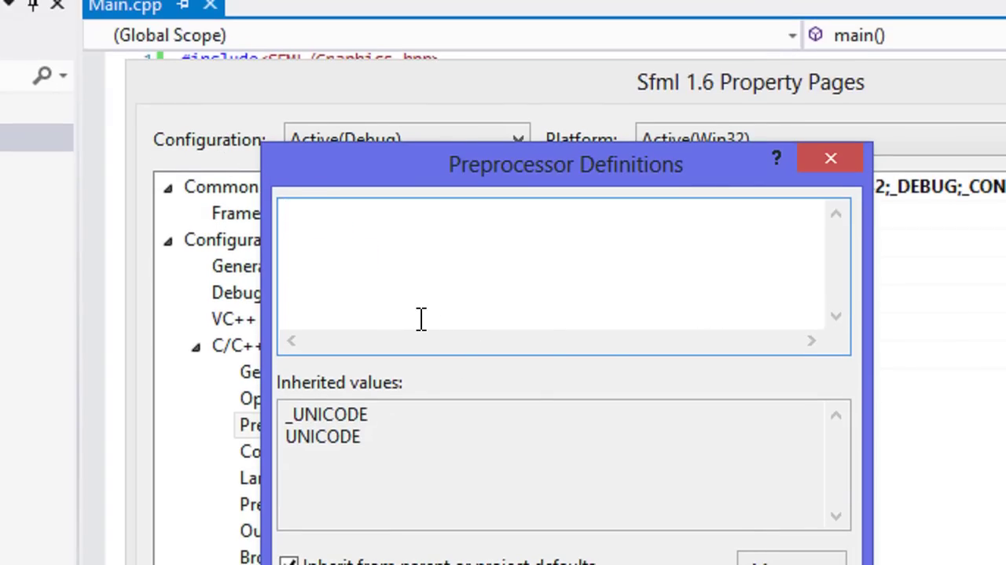
text(SFML_STATIC)
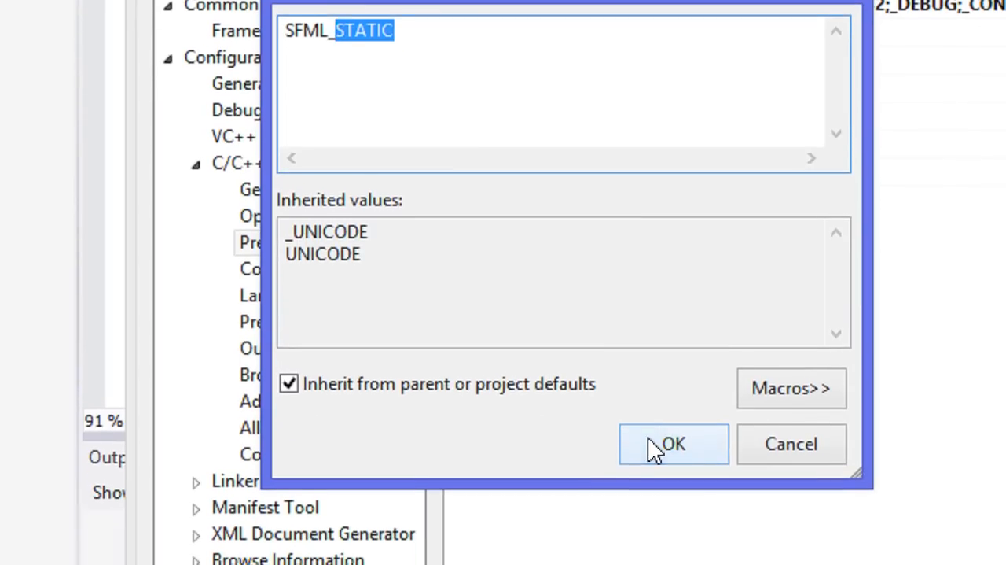
click(674, 444)
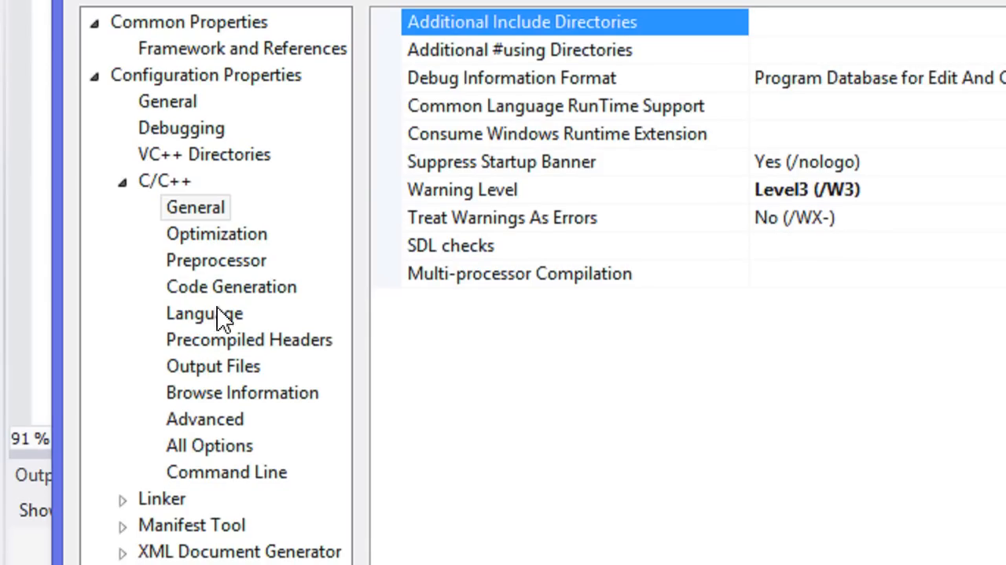
- Set Linker Additional Dependencies to sfml-graphics-s-d.lib, sfml-window-s-d.lib and sfml-system-s-d.lib
scroll(down, 3)
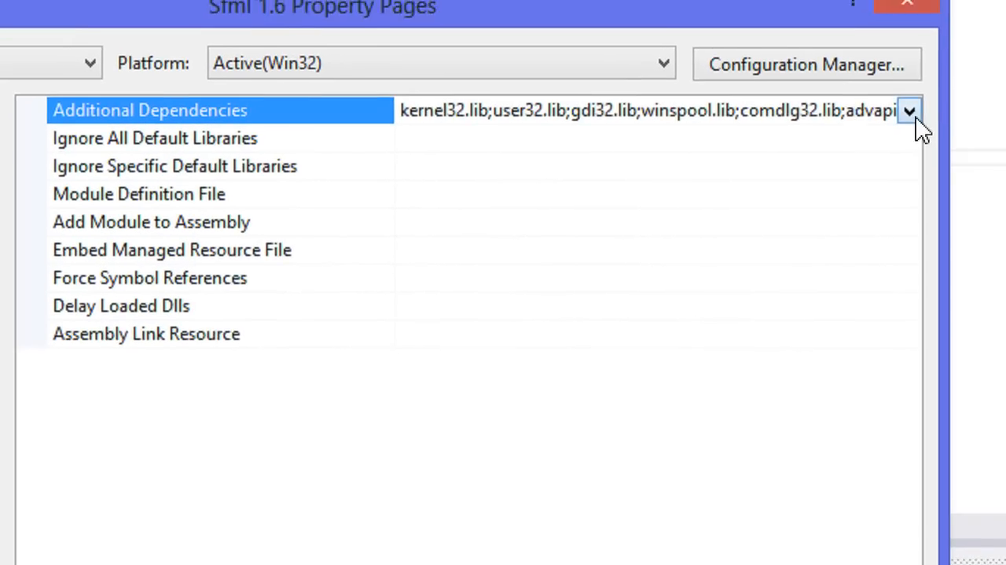
click(914, 115)
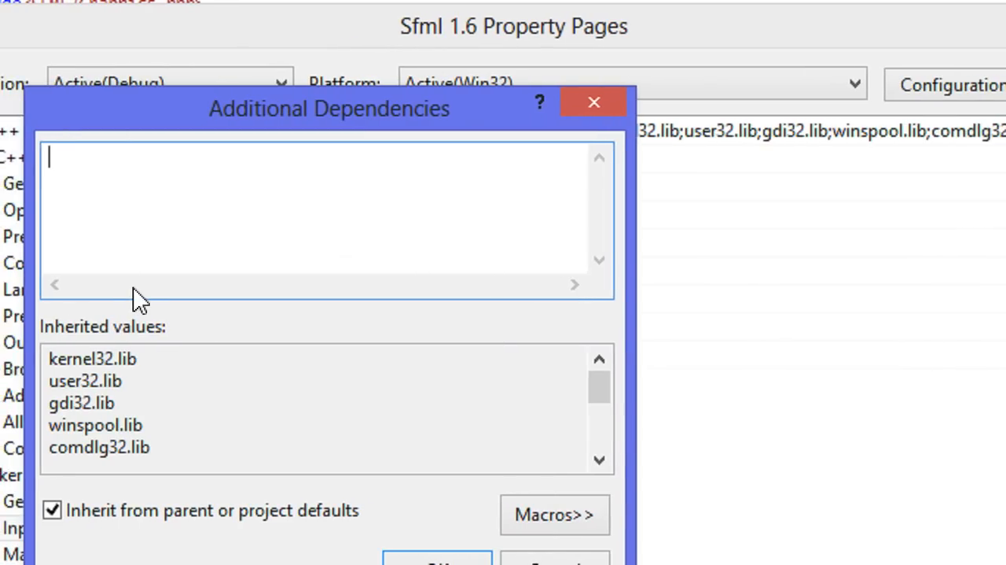
text(sfml-graphics)
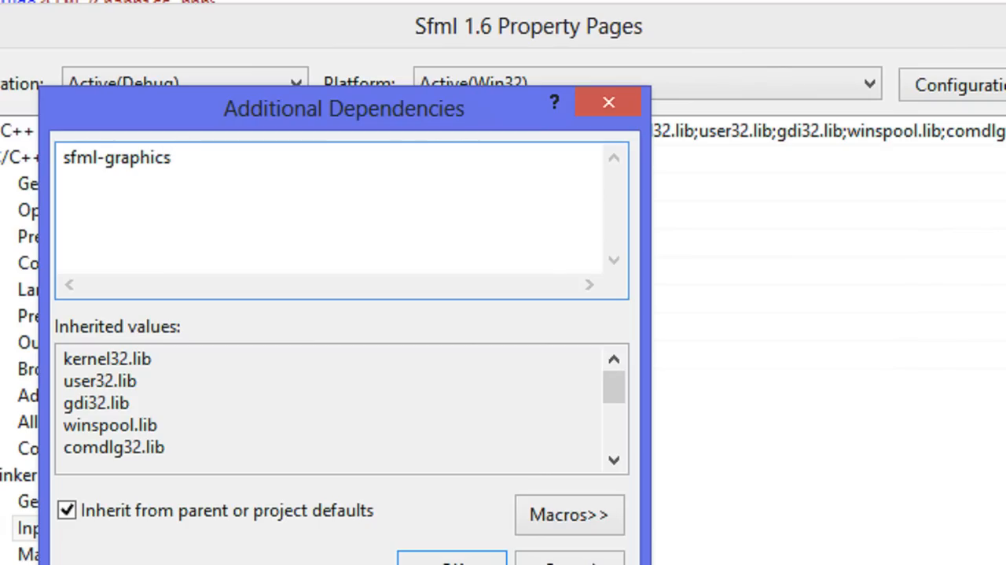
text(-s-d.)
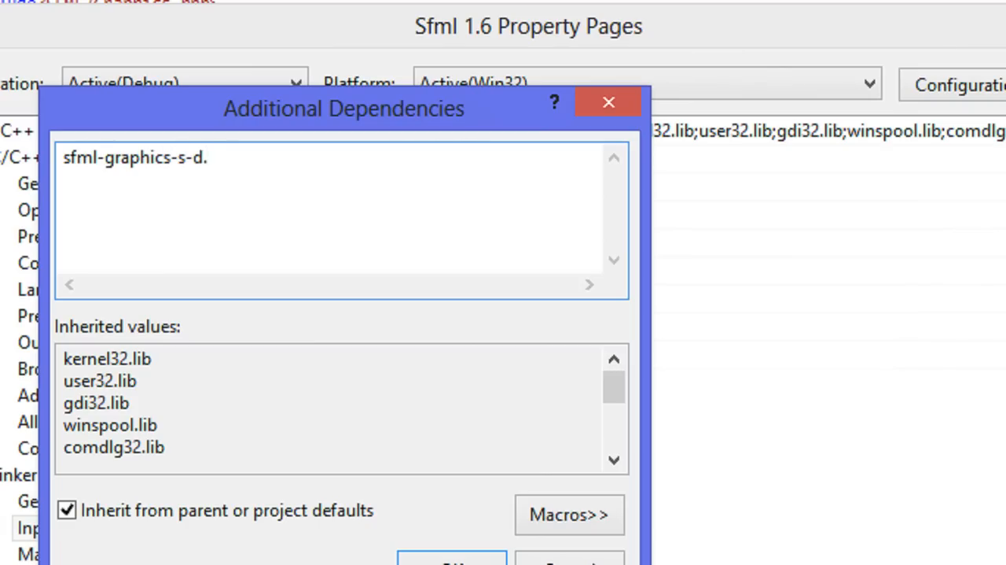
text(.lib)
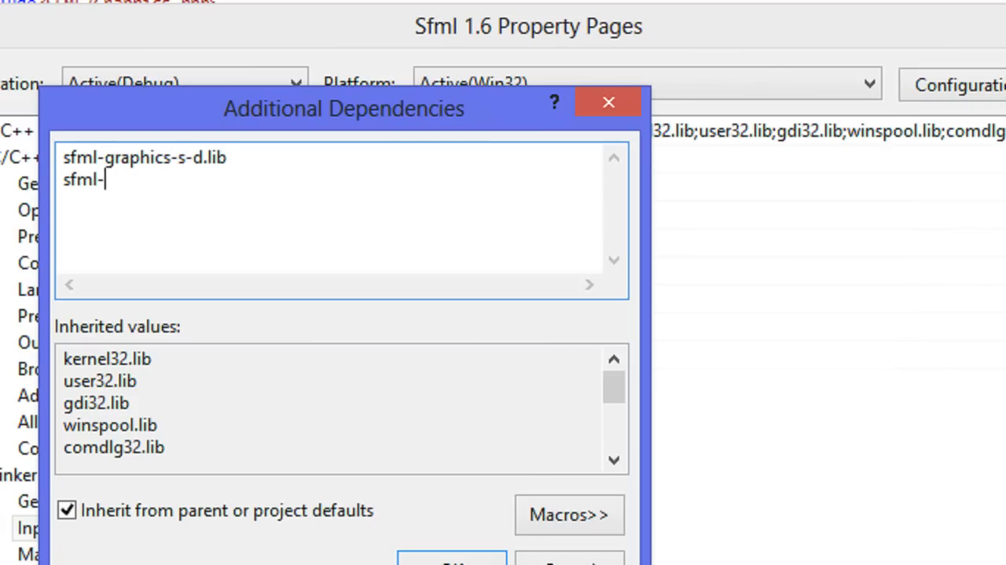
text(graphics-s-)
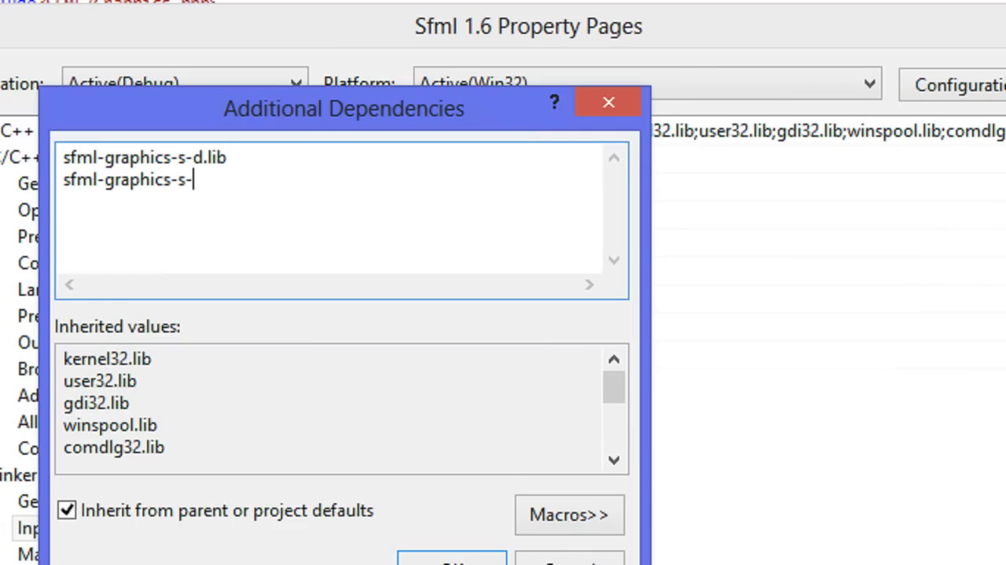
text(sfml-windo)
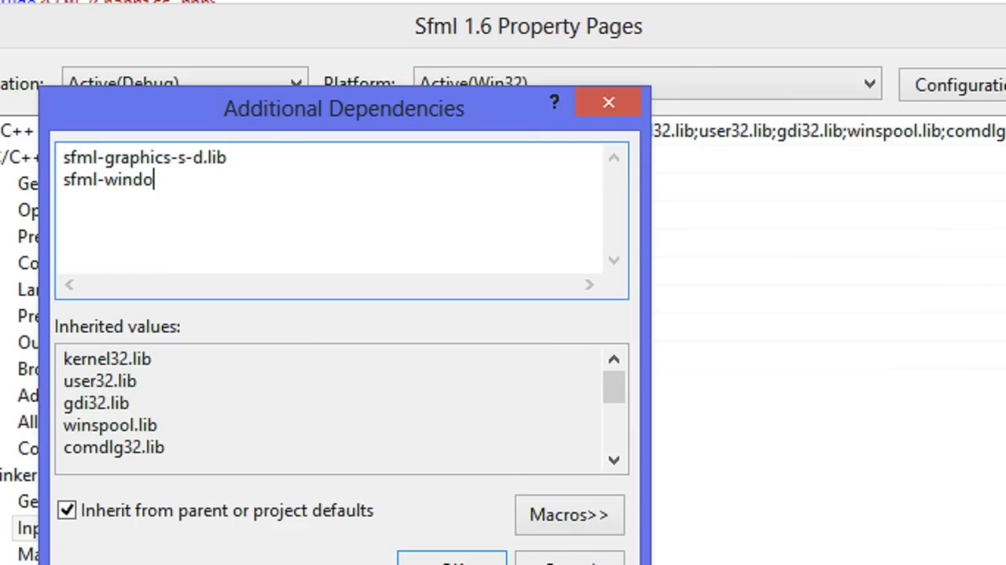
text(w-s-d.lib)
text(sfml-)
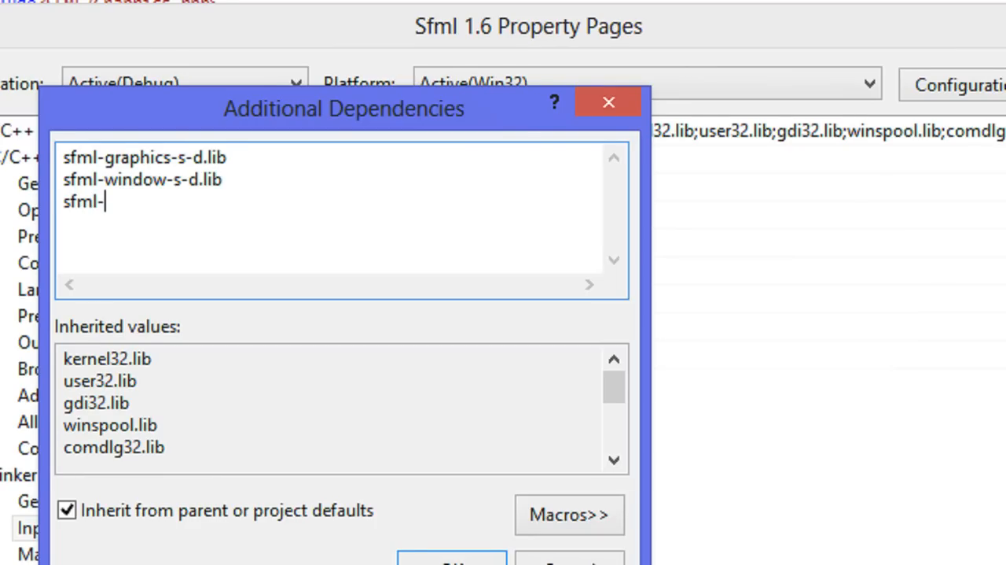
text(system-s-)
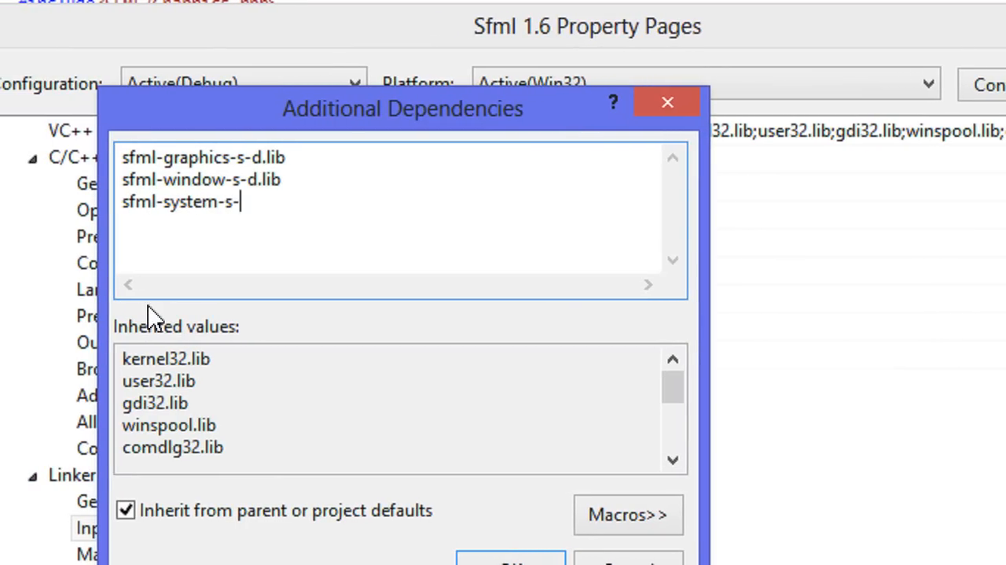
text(d.lib)
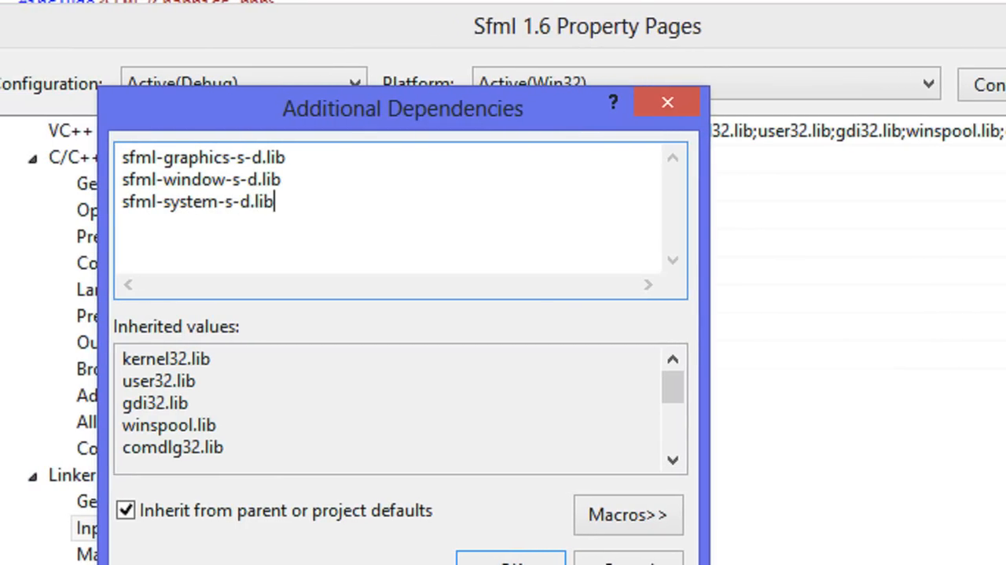
click(510, 560)
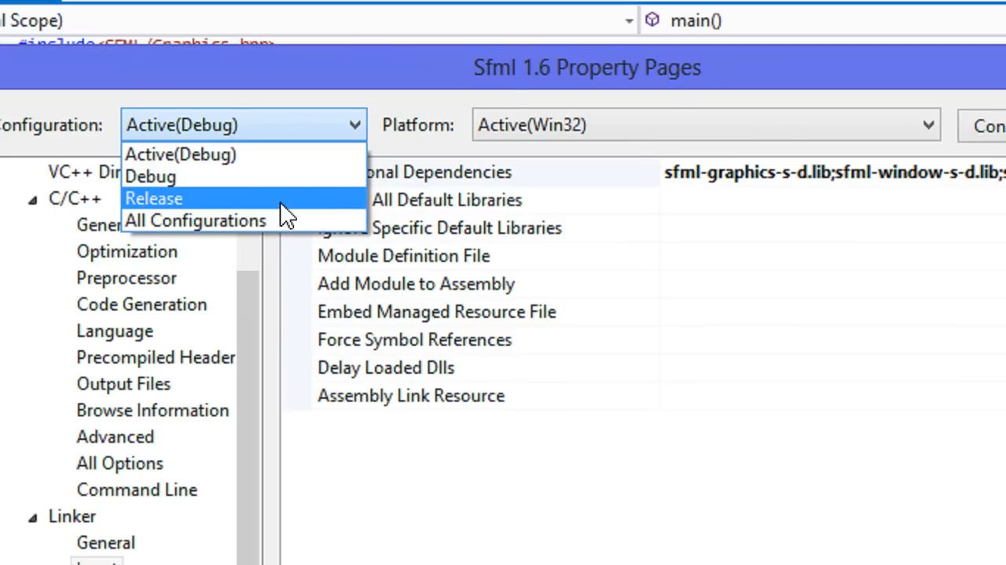
- Switch the property pages to Release and view the C/C++ General settings
click(154, 197)
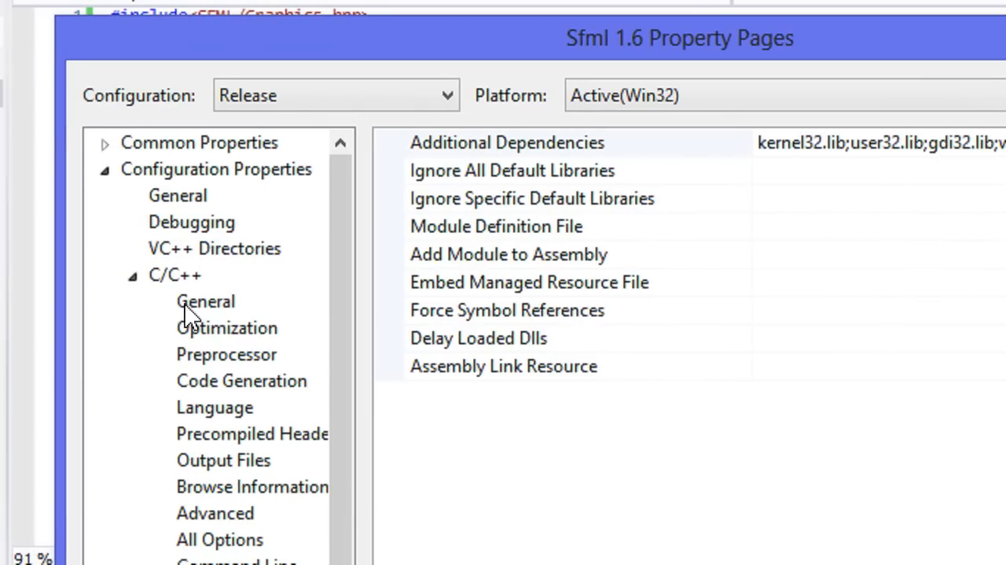
click(225, 353)
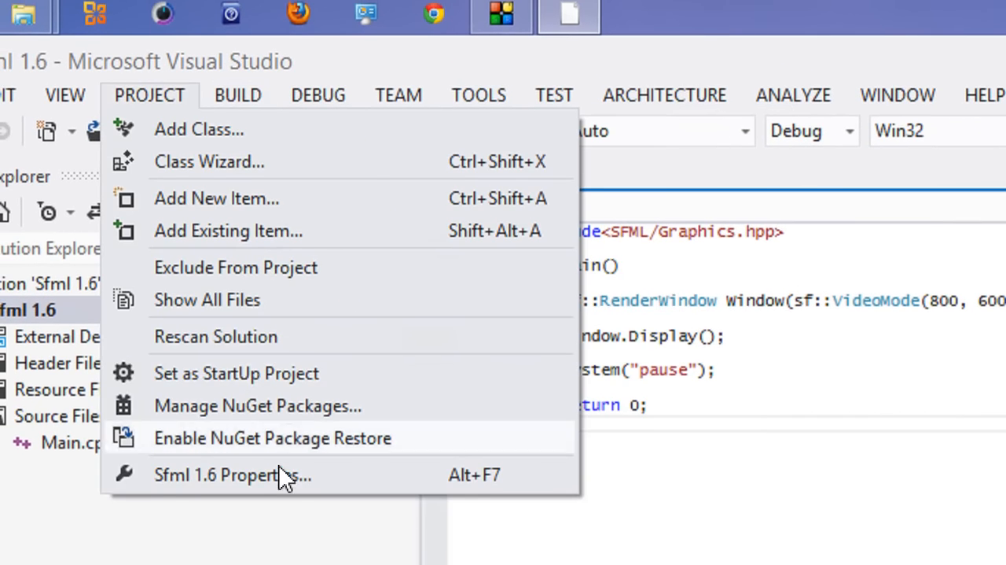
- Check preprocessor definitions and change dependencies to sfml-graphics-d, sfml-window-d and sfml-system-d.lib
click(228, 475)
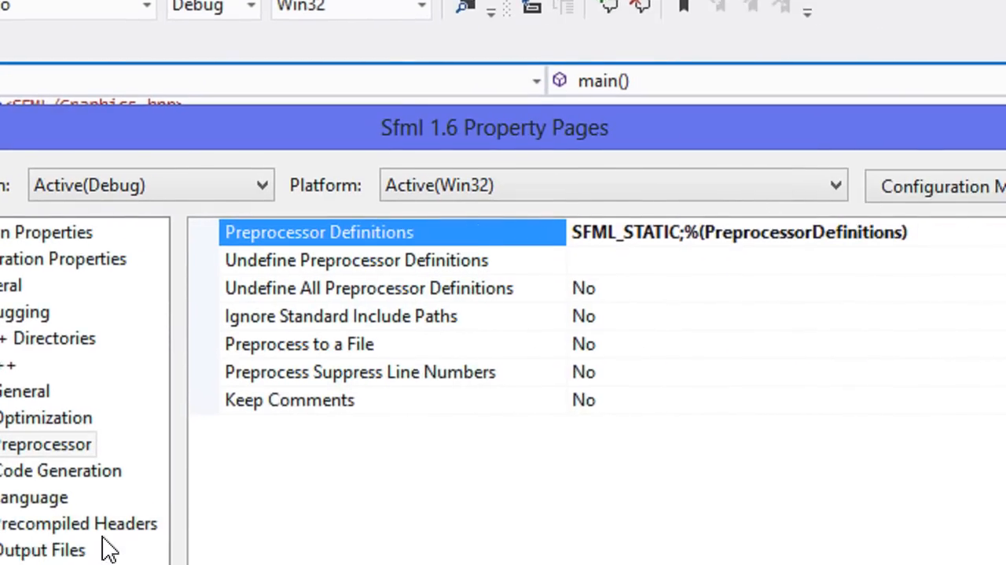
click(892, 206)
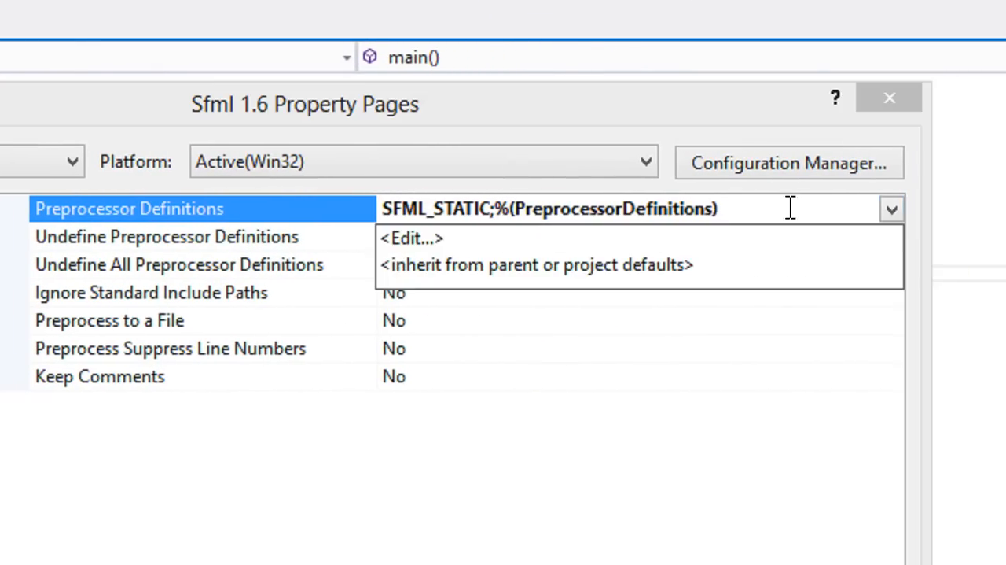
click(405, 238)
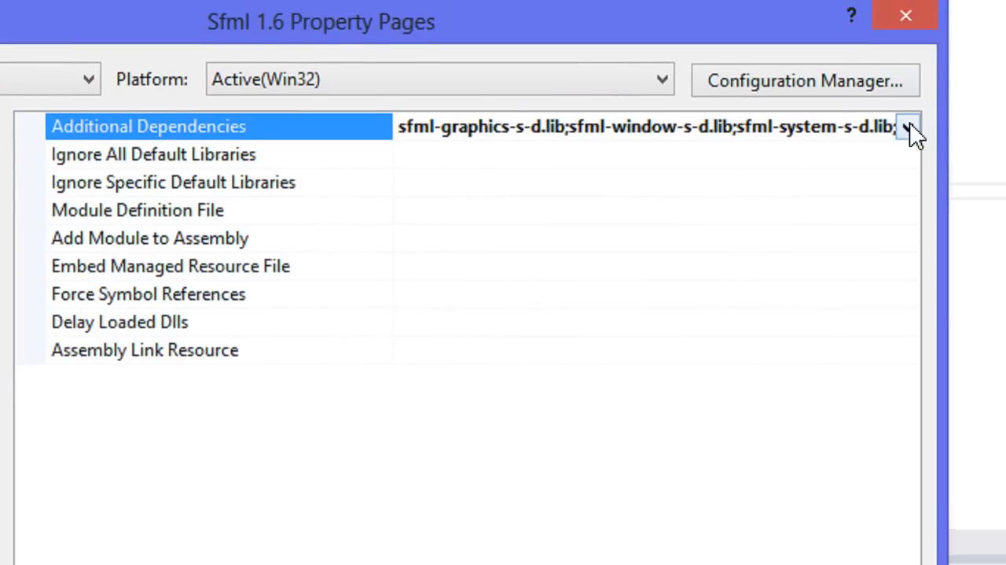
click(909, 128)
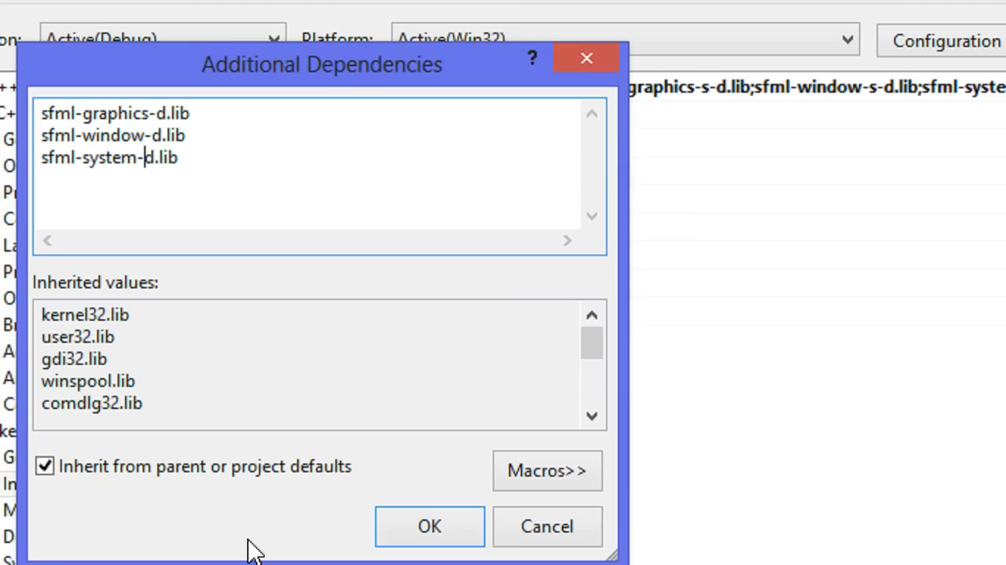
click(430, 526)
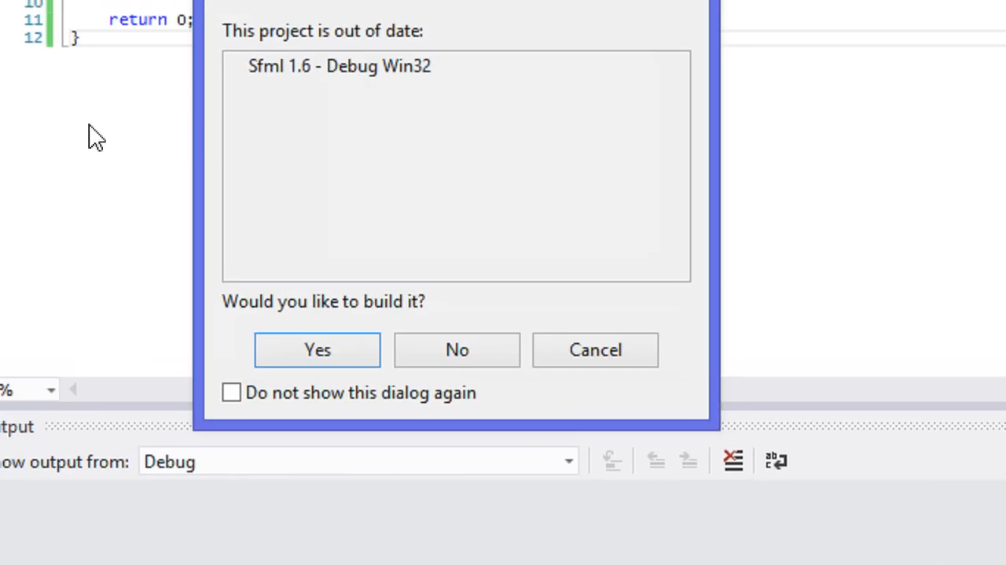
- Accept building the out-of-date Sfml 1.6 Debug project and run it
click(317, 349)
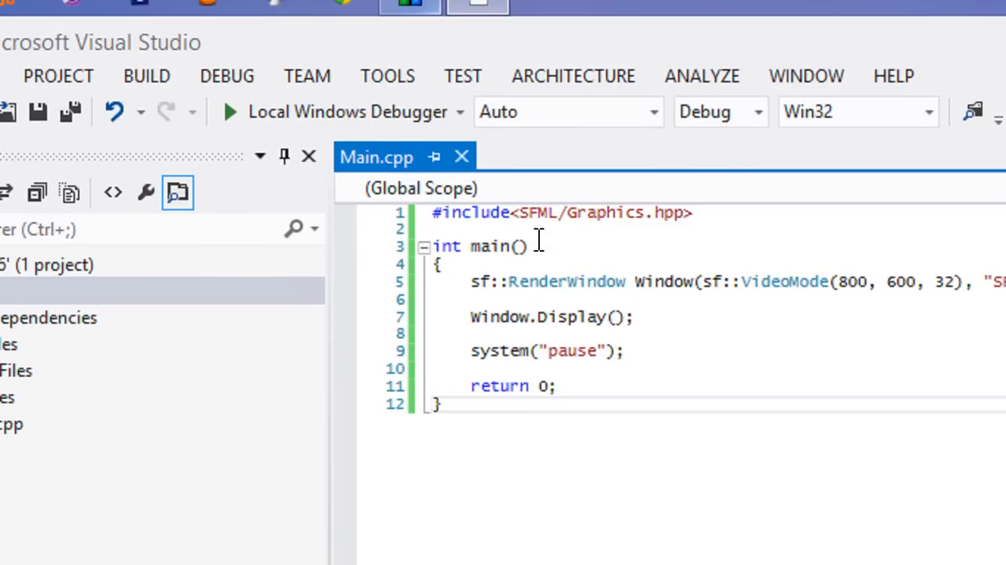
mouse_move(552, 263)
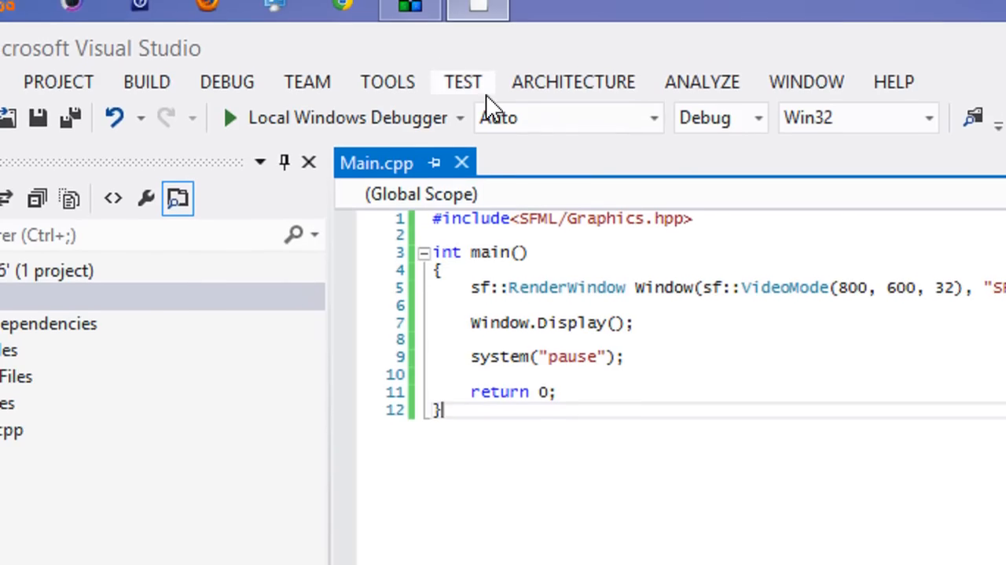
click(407, 21)
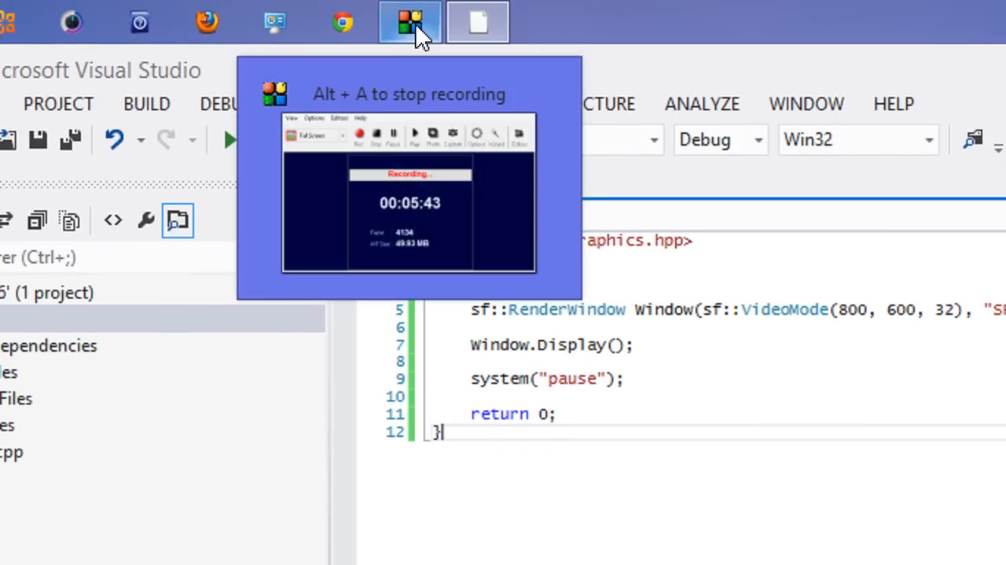